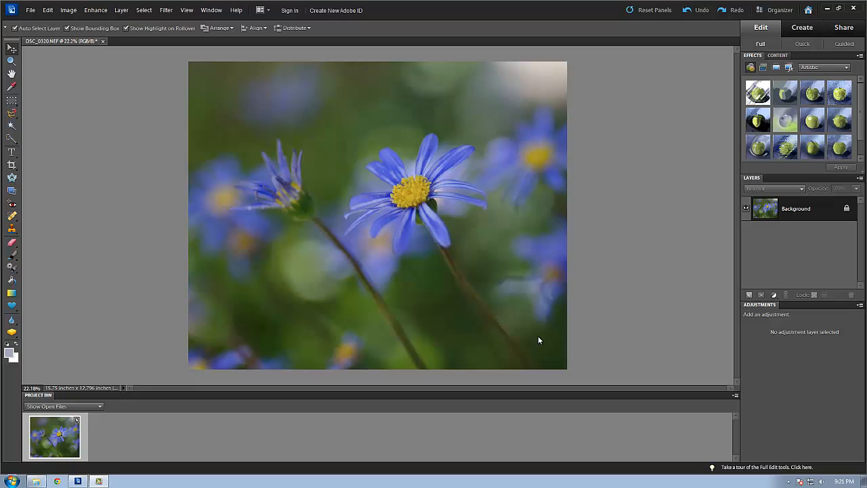
pyautogui.moveTo(361, 329)
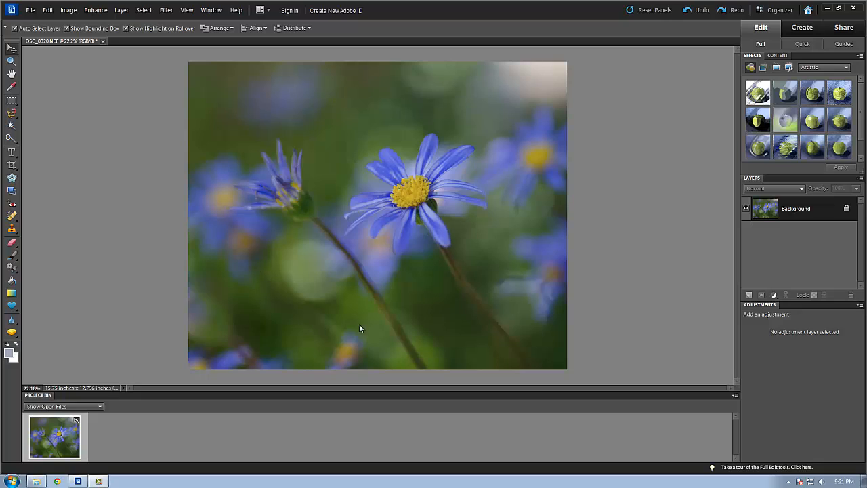
pyautogui.moveTo(255, 138)
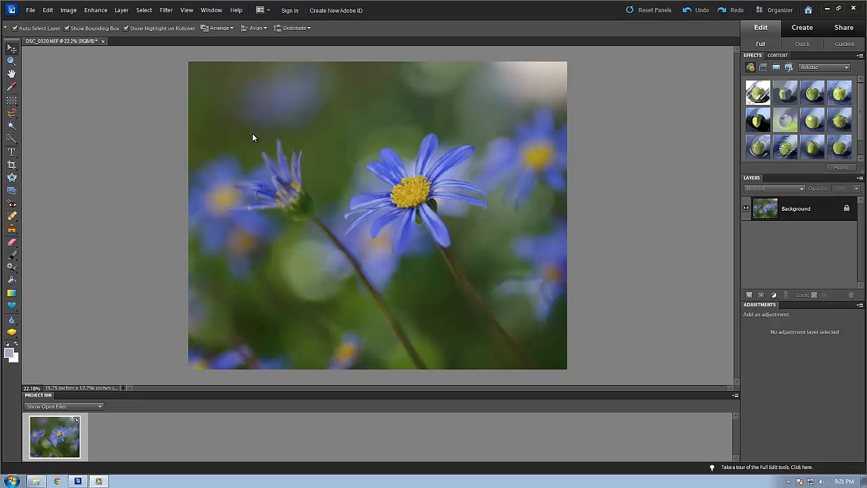
pyautogui.moveTo(466, 333)
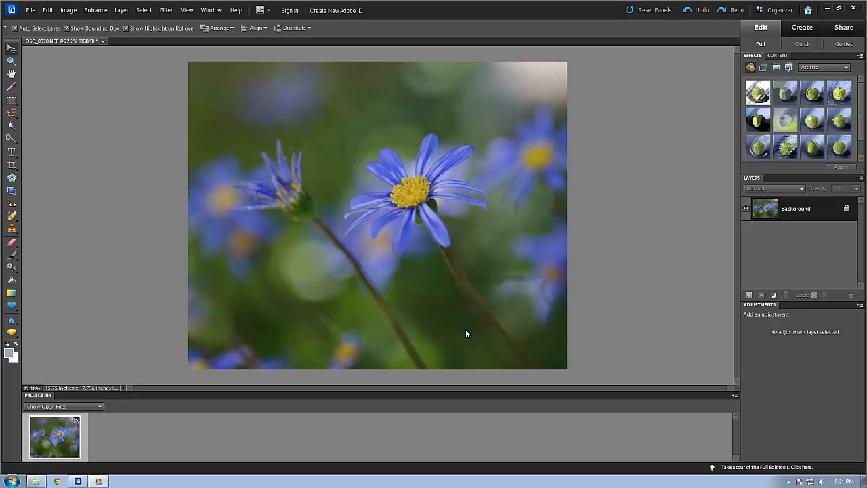
pyautogui.moveTo(266, 159)
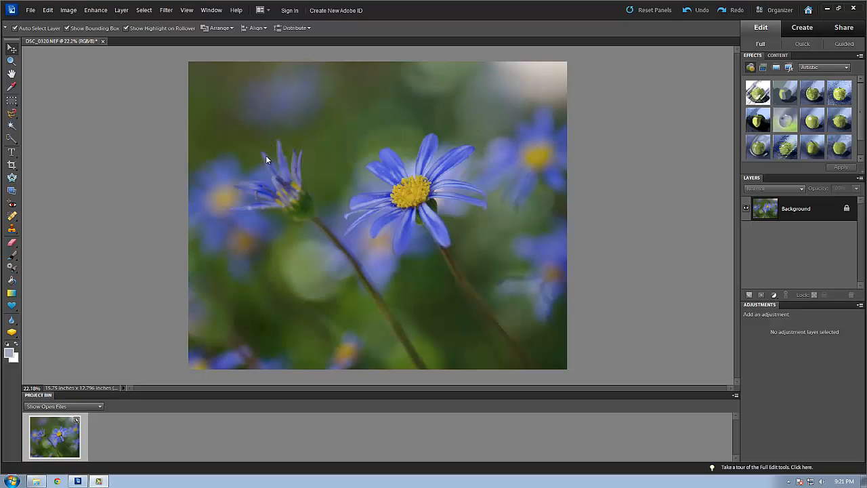
pyautogui.moveTo(237, 154)
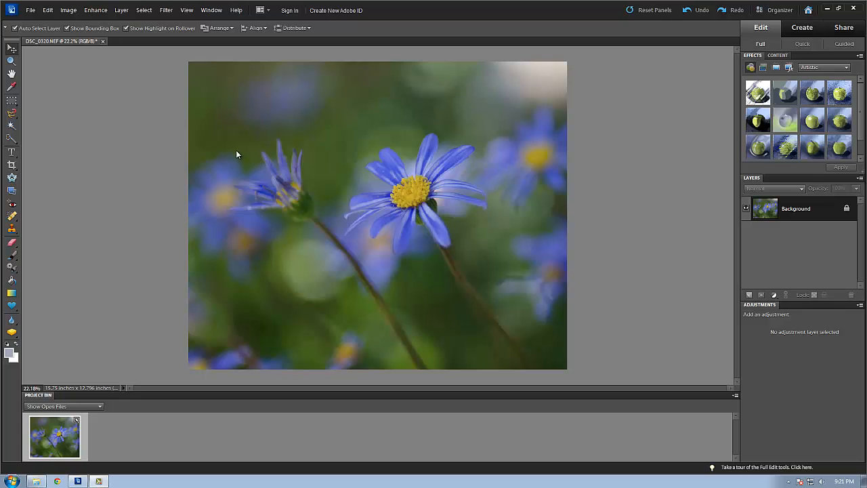
# Start placing an image and choose jo-aug-texture2 from the aug textures folder.
pyautogui.click(29, 11)
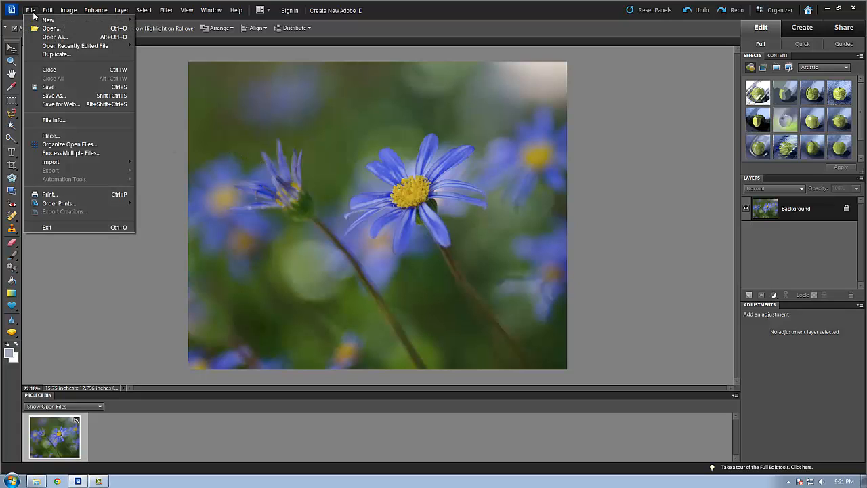
pyautogui.moveTo(51, 135)
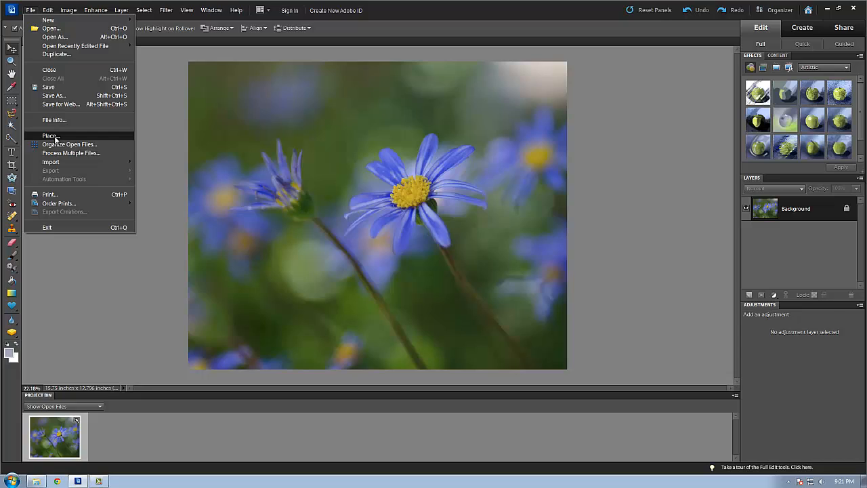
pyautogui.click(48, 135)
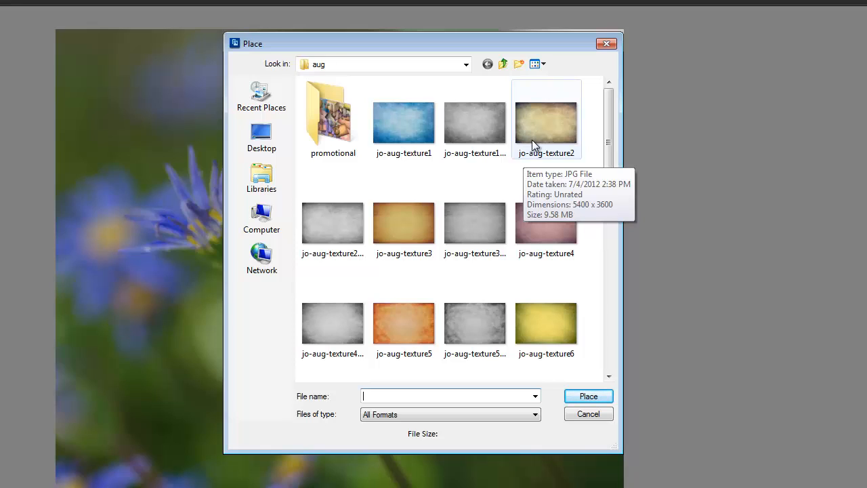
pyautogui.moveTo(545, 139)
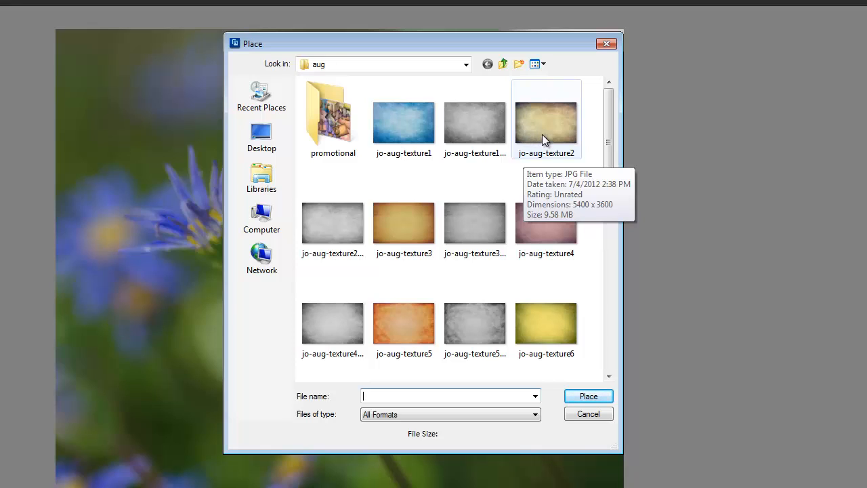
pyautogui.click(546, 119)
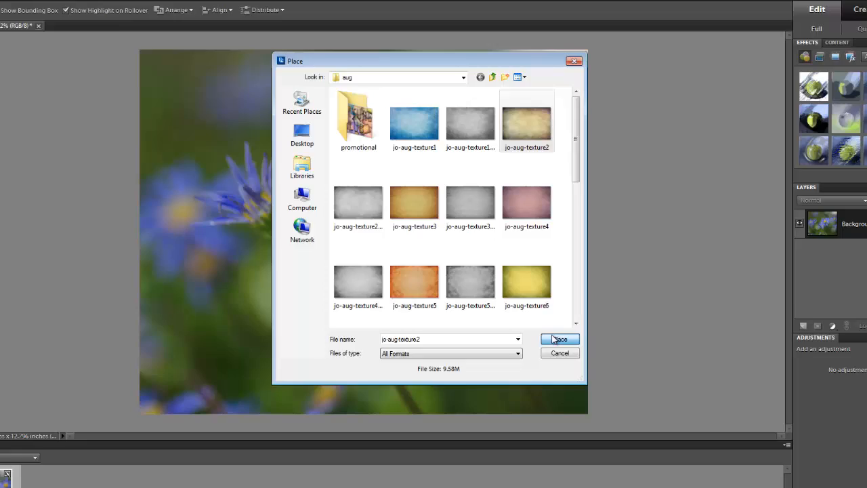
# Place jo-aug-texture2 as a new layer above the daisy background.
pyautogui.click(558, 339)
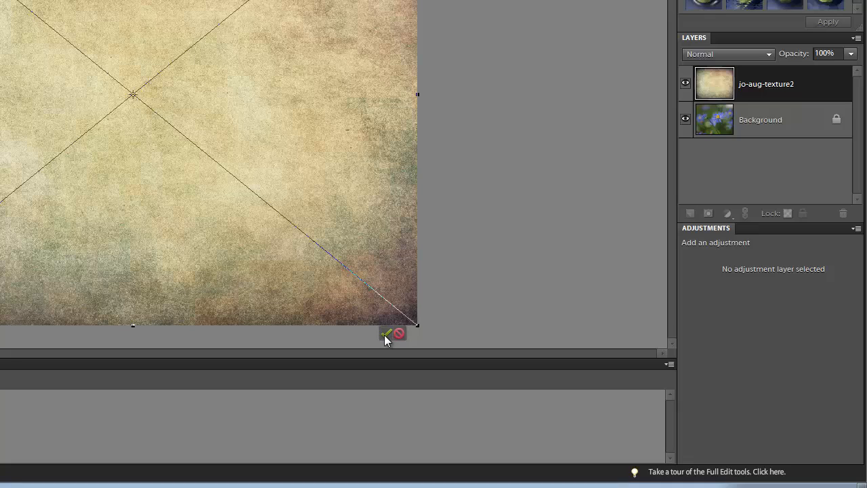
pyautogui.moveTo(386, 336)
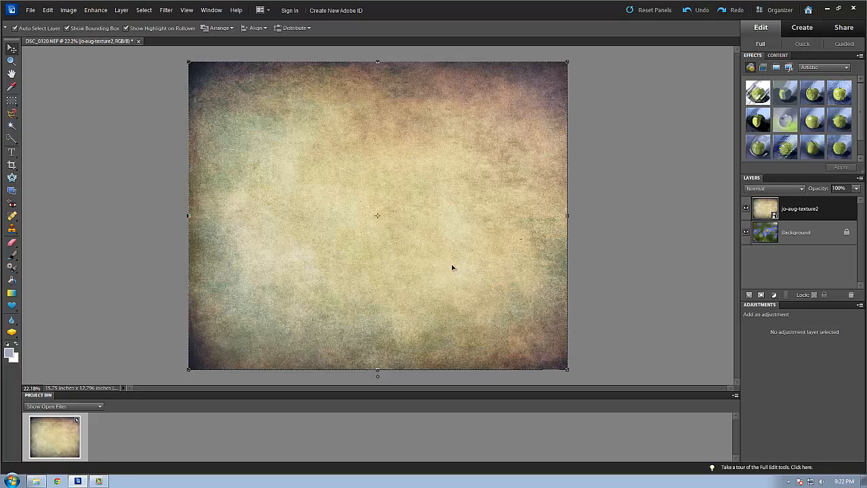
pyautogui.moveTo(587, 244)
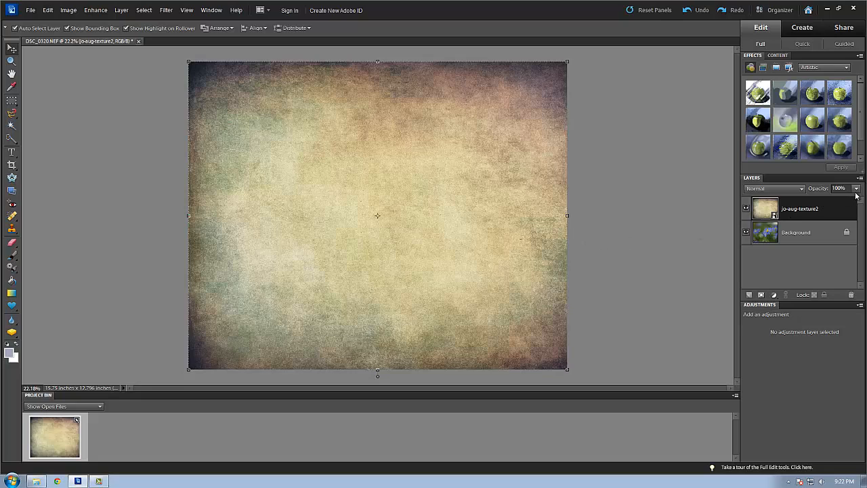
# Compare Overlay and other blend modes on the texture layer, settling on Soft Light.
pyautogui.click(851, 198)
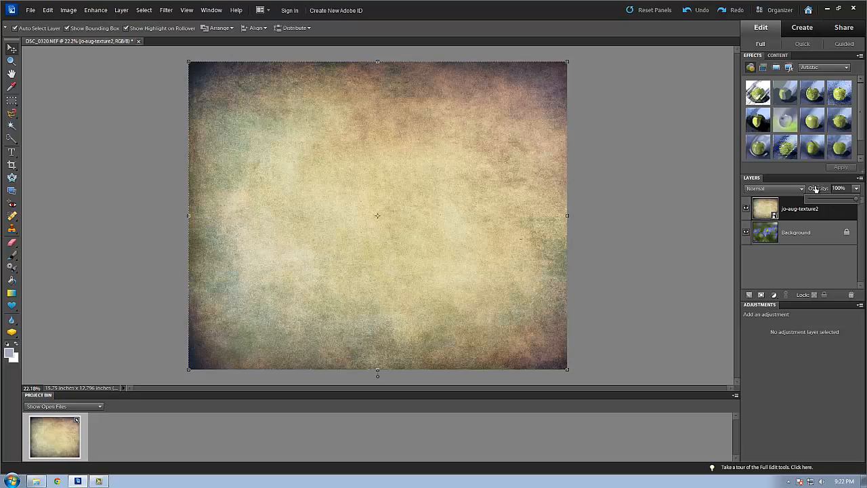
pyautogui.click(775, 188)
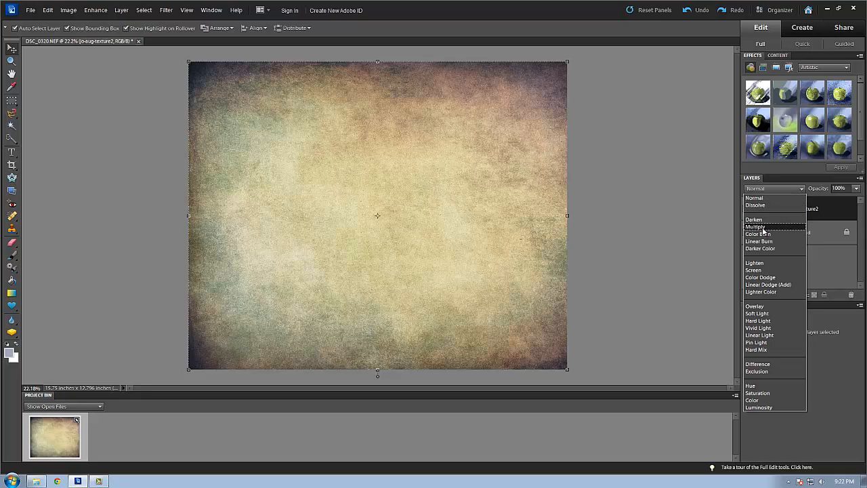
pyautogui.moveTo(764, 263)
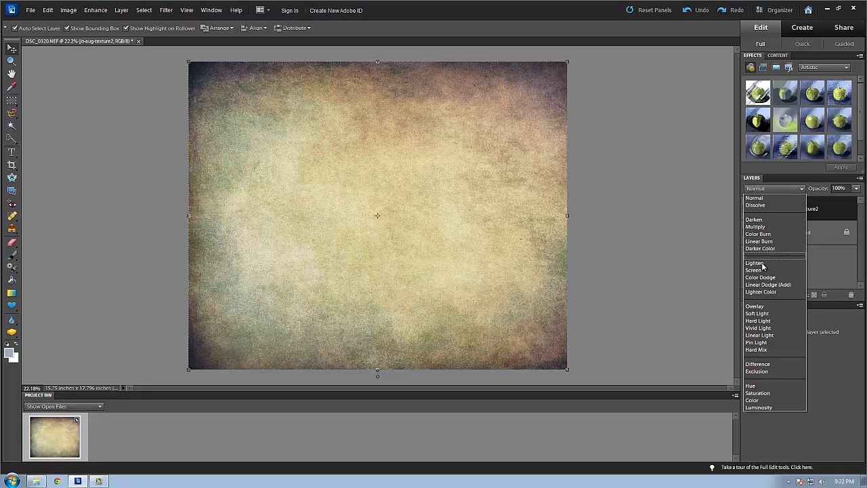
pyautogui.moveTo(756, 313)
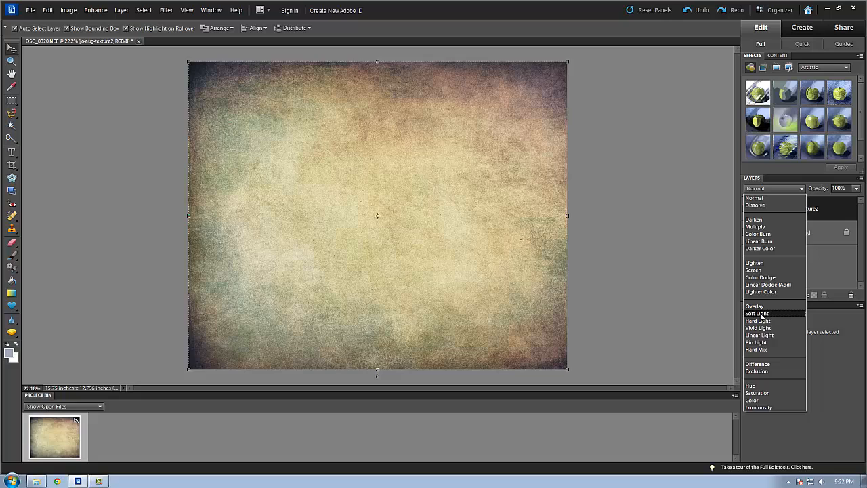
pyautogui.click(756, 313)
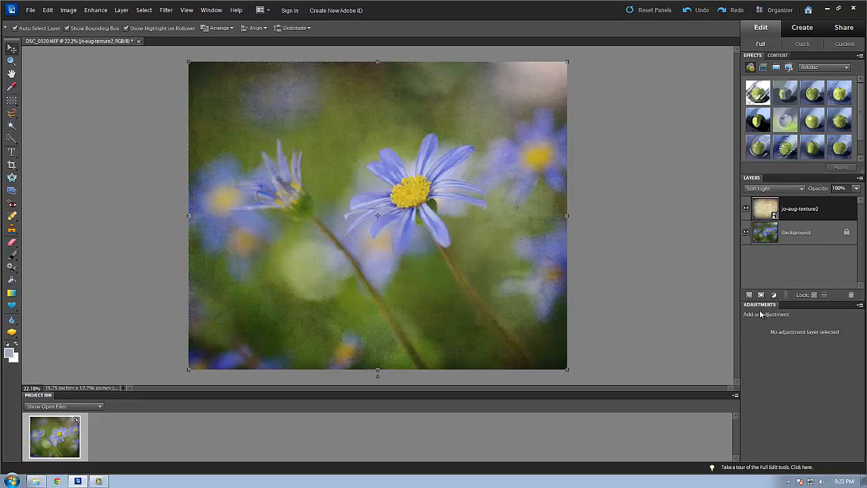
pyautogui.moveTo(513, 212)
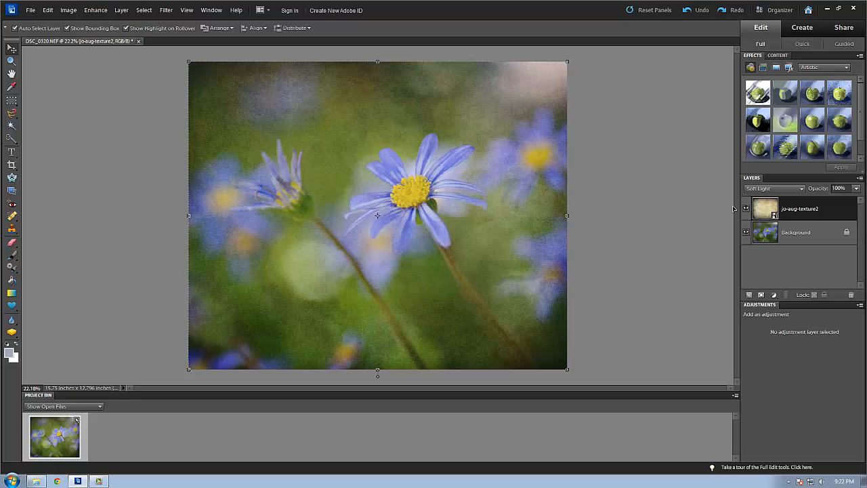
pyautogui.click(775, 188)
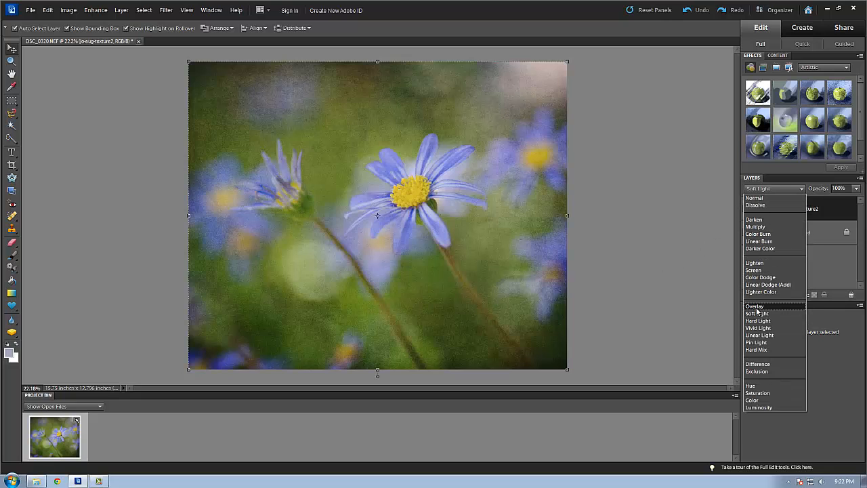
pyautogui.click(755, 306)
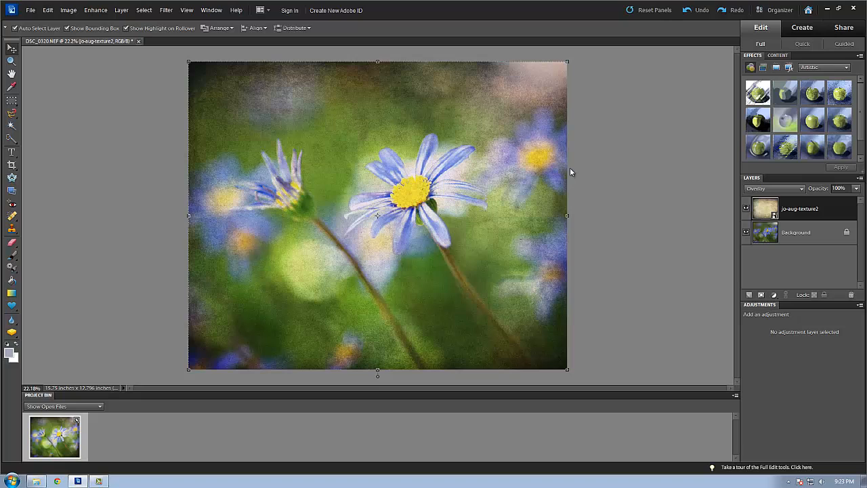
pyautogui.click(799, 188)
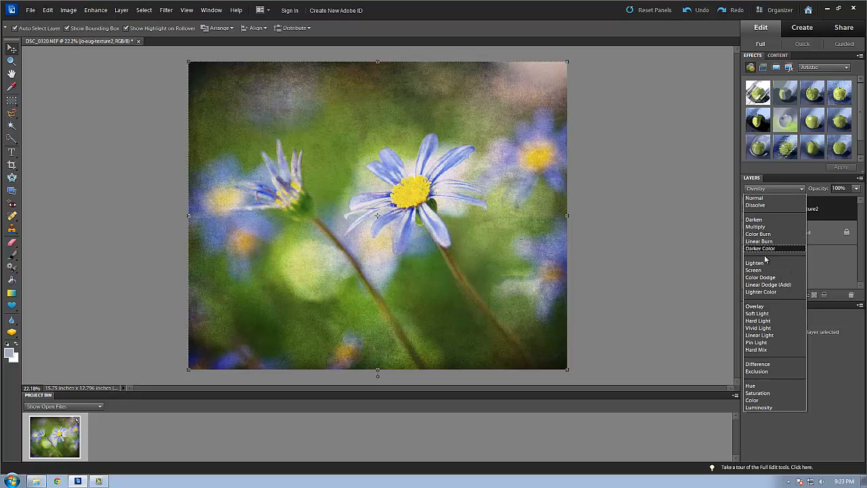
pyautogui.click(753, 270)
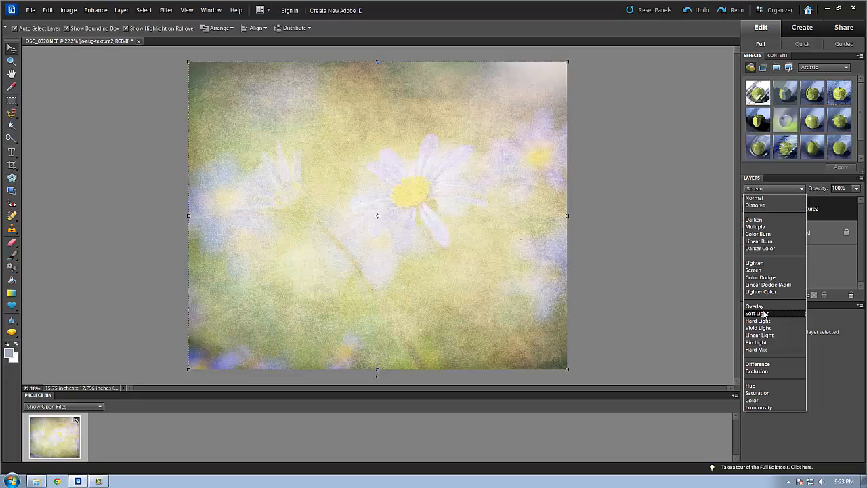
pyautogui.click(756, 313)
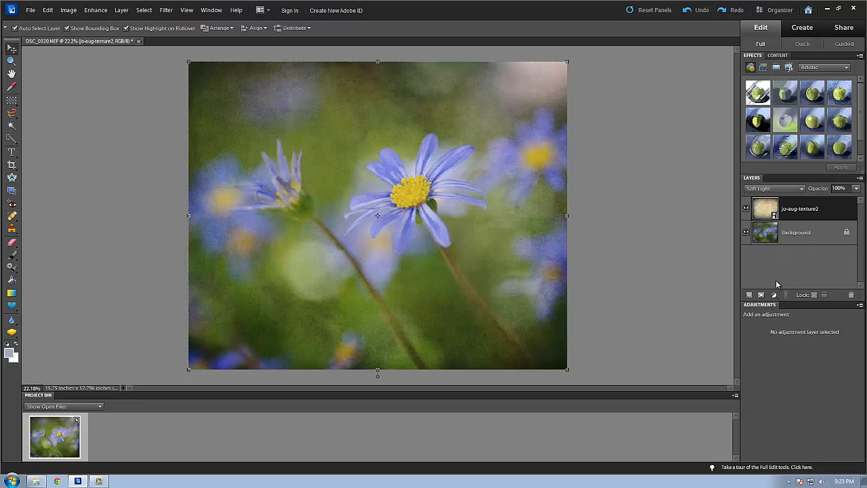
pyautogui.moveTo(777, 277)
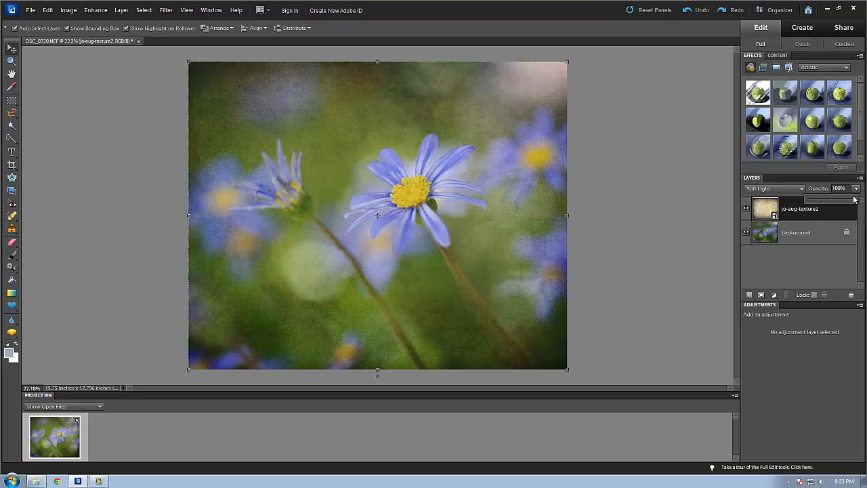
# Lower the jo-aug-texture2 layer opacity, settling at 75%.
pyautogui.moveTo(855, 200); pyautogui.dragTo(829, 246)
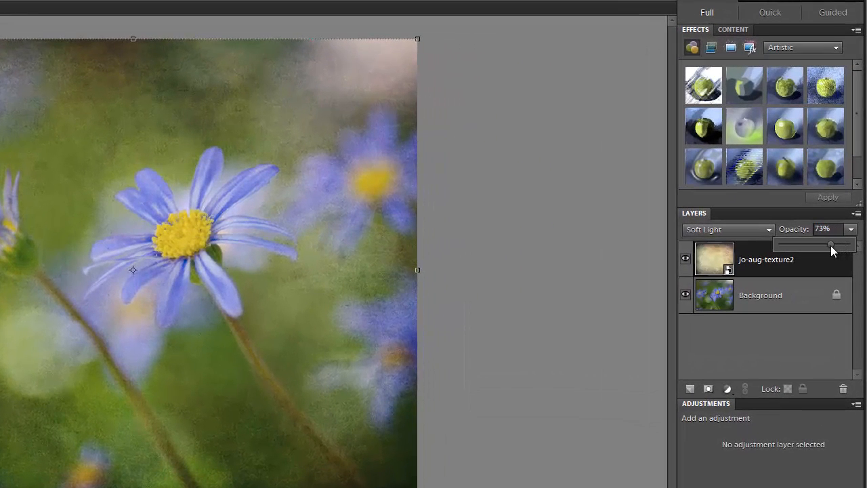
pyautogui.moveTo(832, 246); pyautogui.dragTo(825, 246)
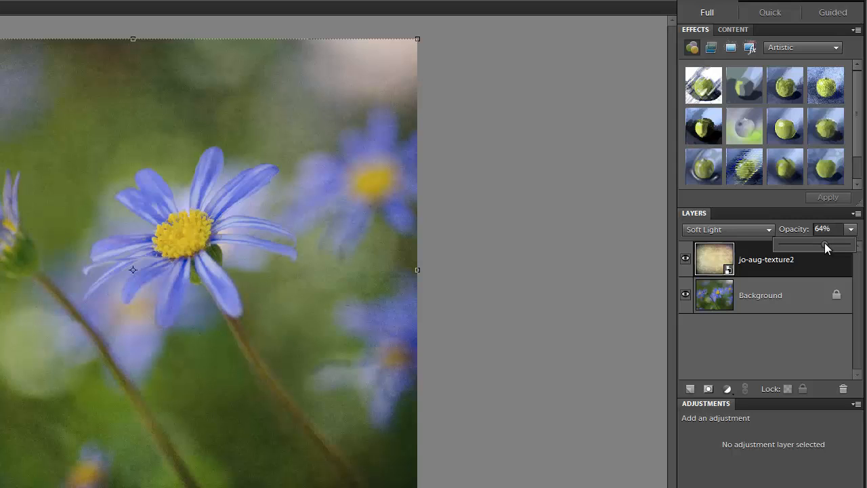
pyautogui.moveTo(825, 247); pyautogui.dragTo(834, 246)
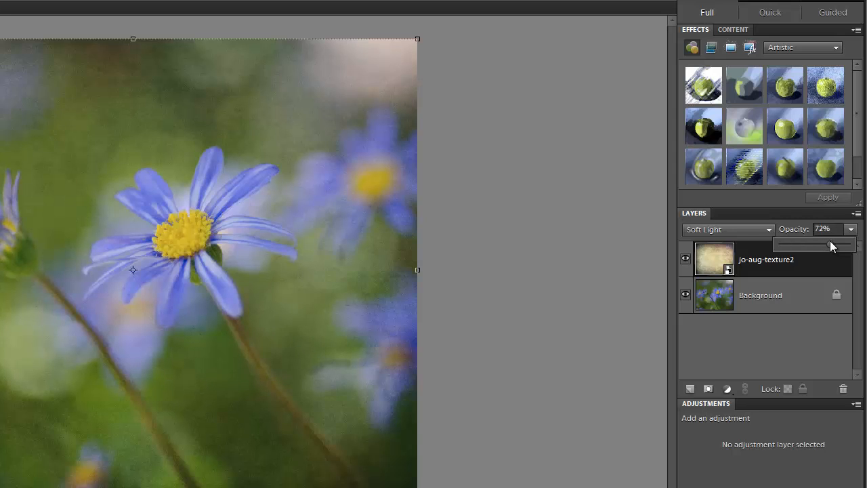
pyautogui.moveTo(820, 245); pyautogui.dragTo(829, 245)
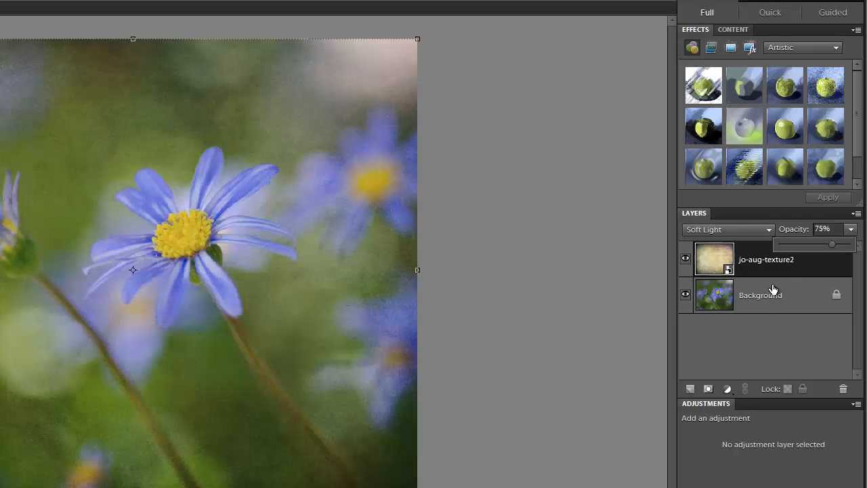
pyautogui.moveTo(719, 290)
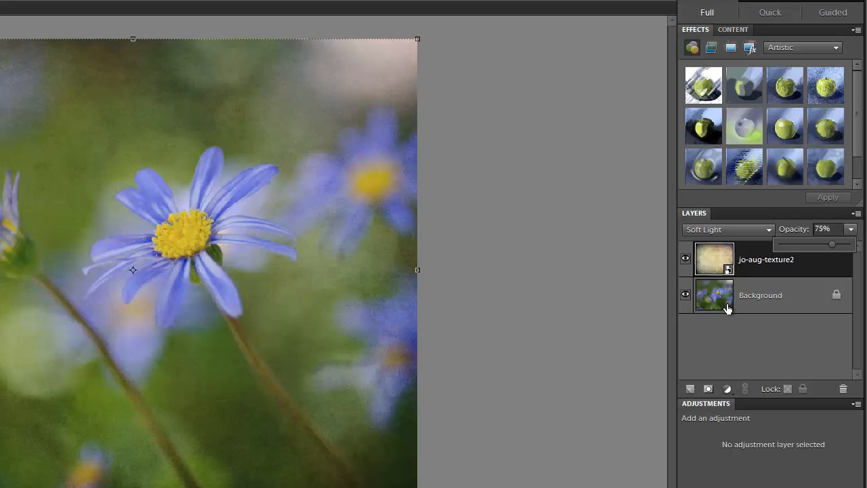
pyautogui.moveTo(752, 297)
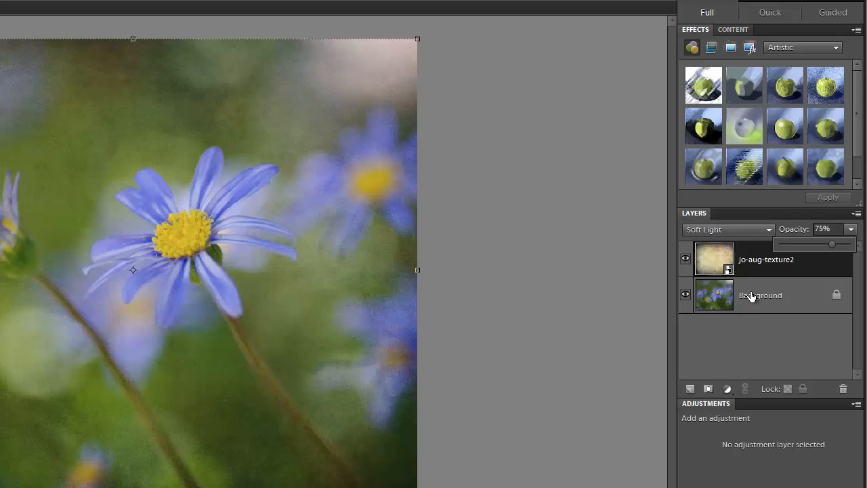
pyautogui.moveTo(122, 103)
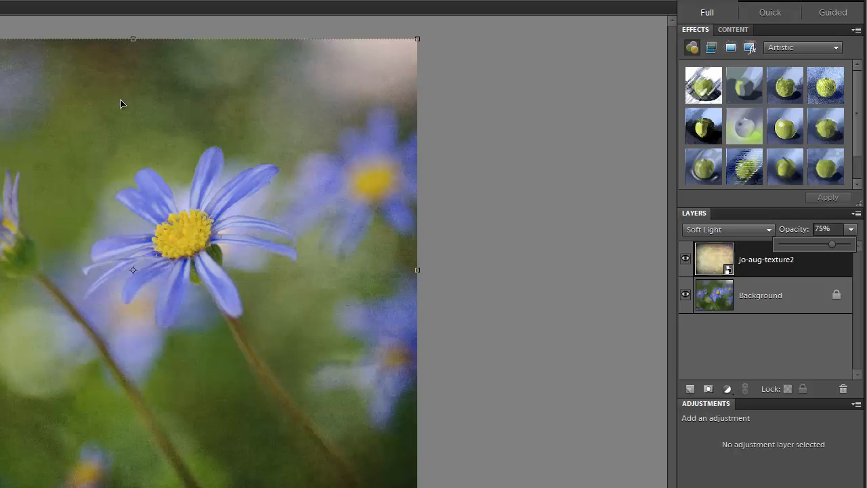
pyautogui.moveTo(239, 425)
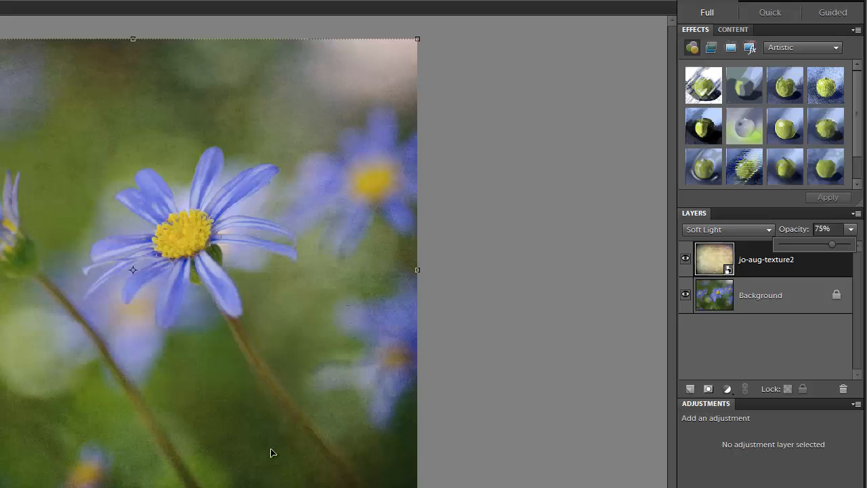
pyautogui.moveTo(255, 442)
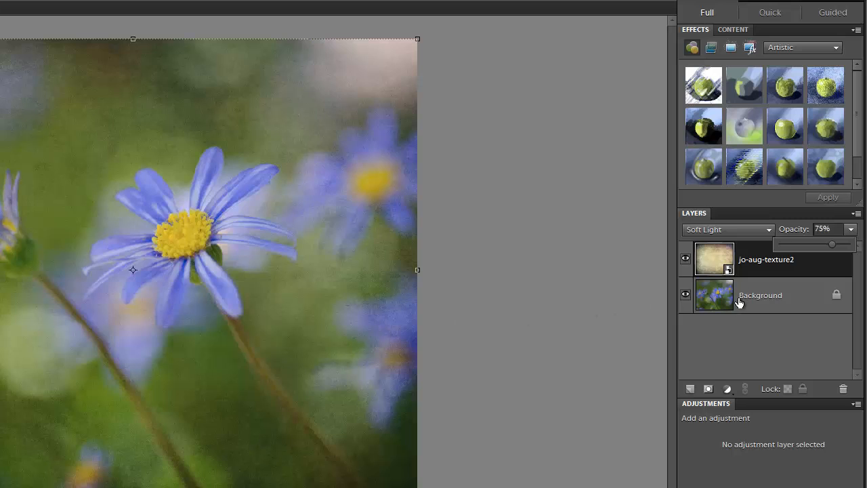
pyautogui.moveTo(756, 305)
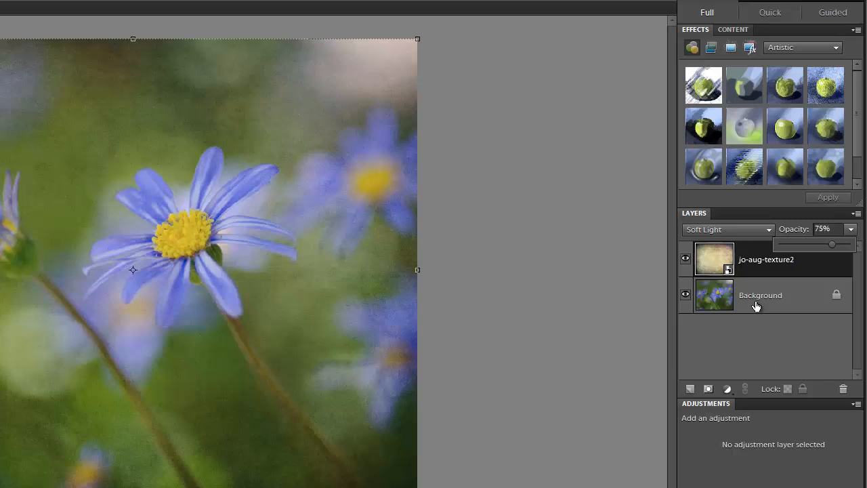
pyautogui.moveTo(745, 349)
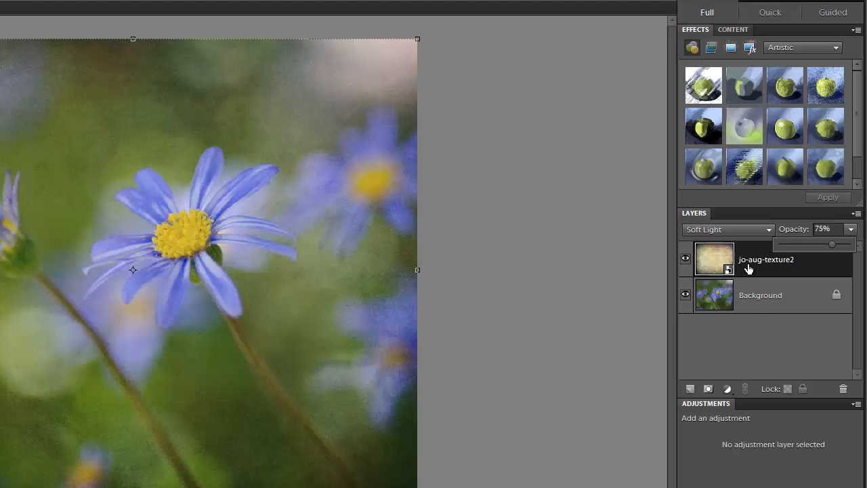
pyautogui.moveTo(750, 301)
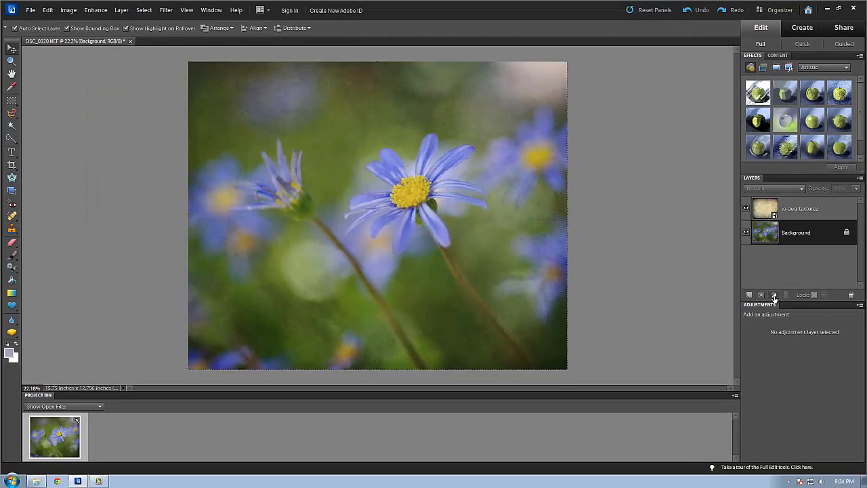
# Add a Levels adjustment layer and move the white input slider to about 207.
pyautogui.click(773, 296)
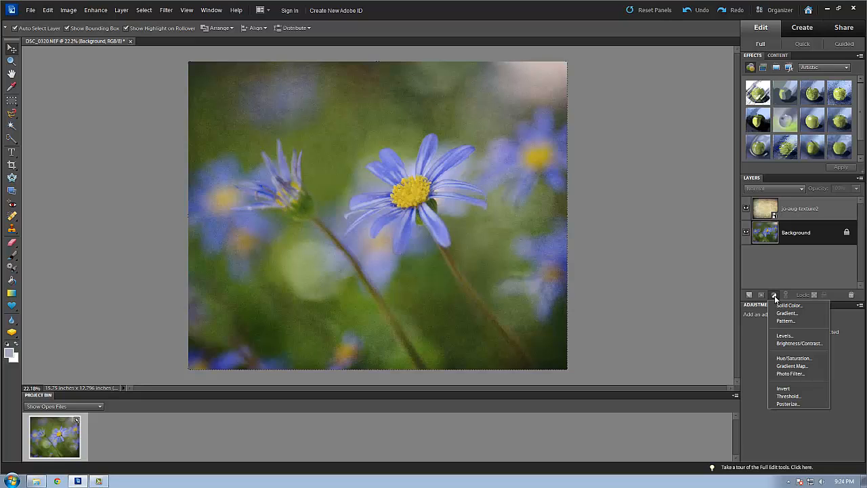
pyautogui.moveTo(783, 336)
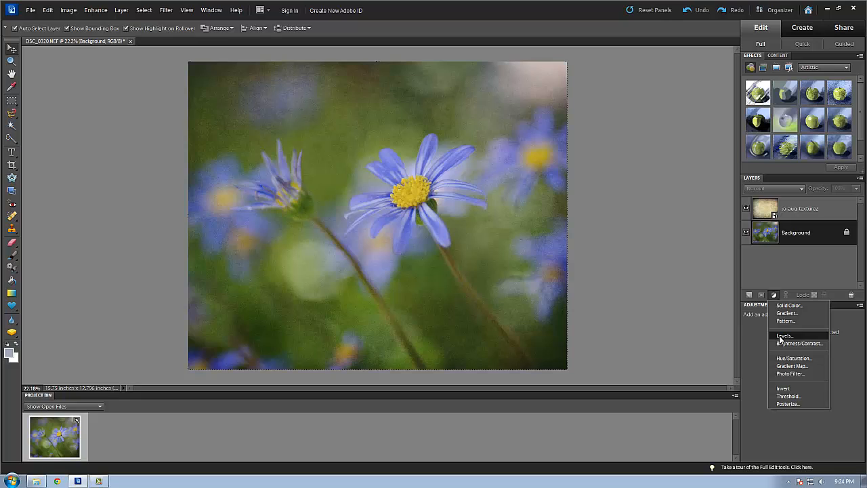
pyautogui.click(783, 336)
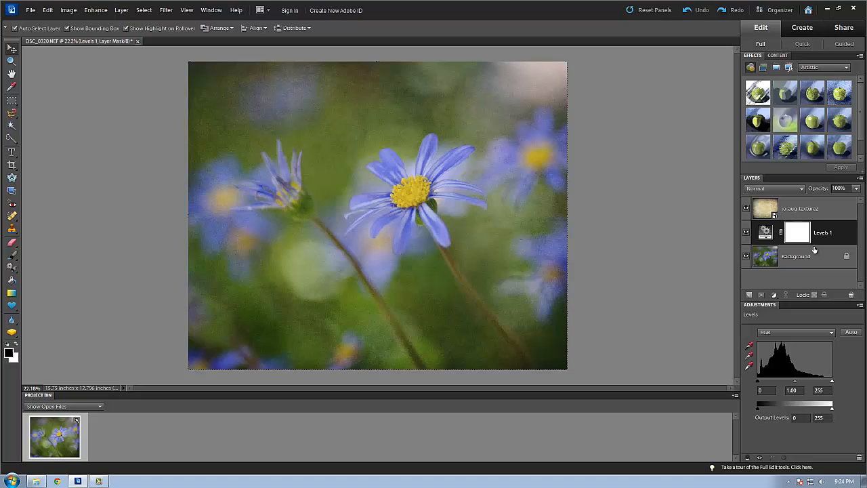
pyautogui.moveTo(811, 263)
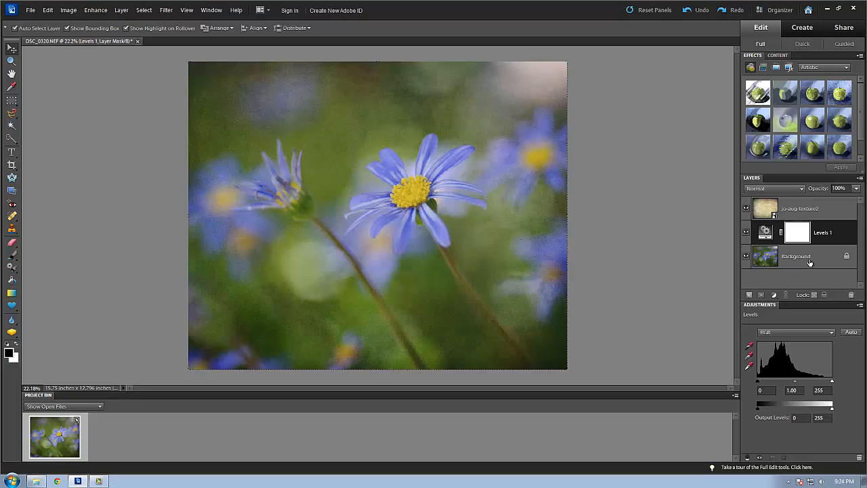
pyautogui.moveTo(807, 209)
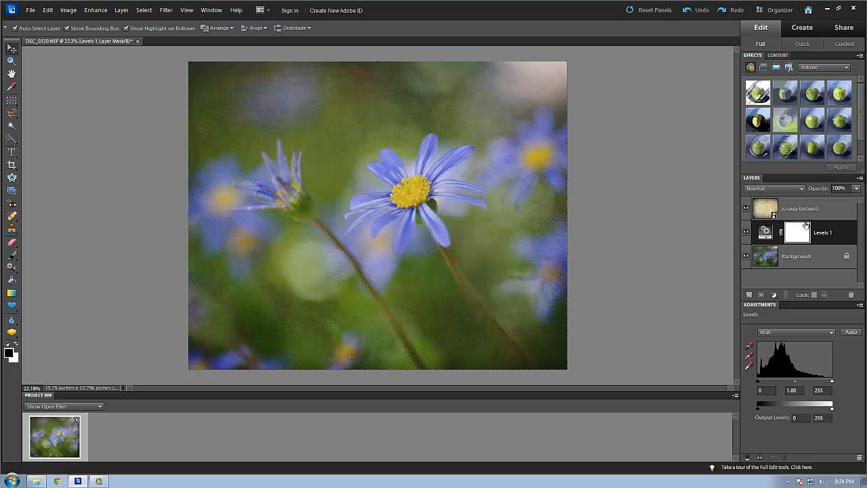
pyautogui.moveTo(761, 313)
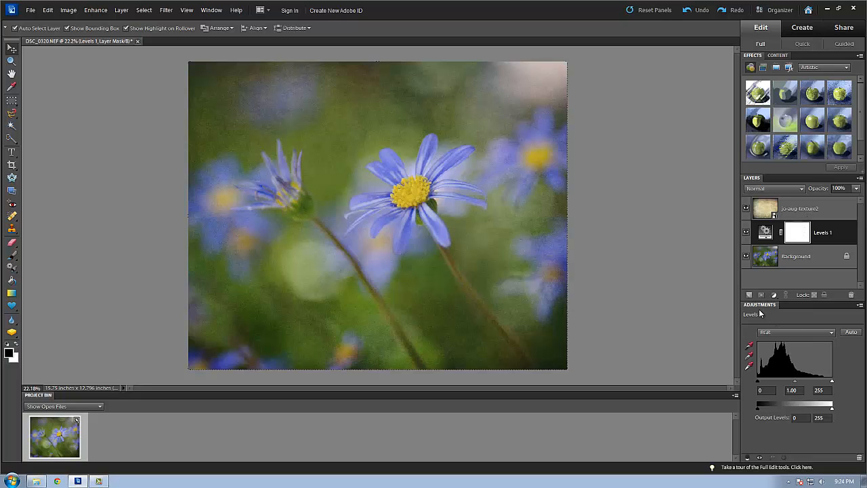
pyautogui.moveTo(770, 318)
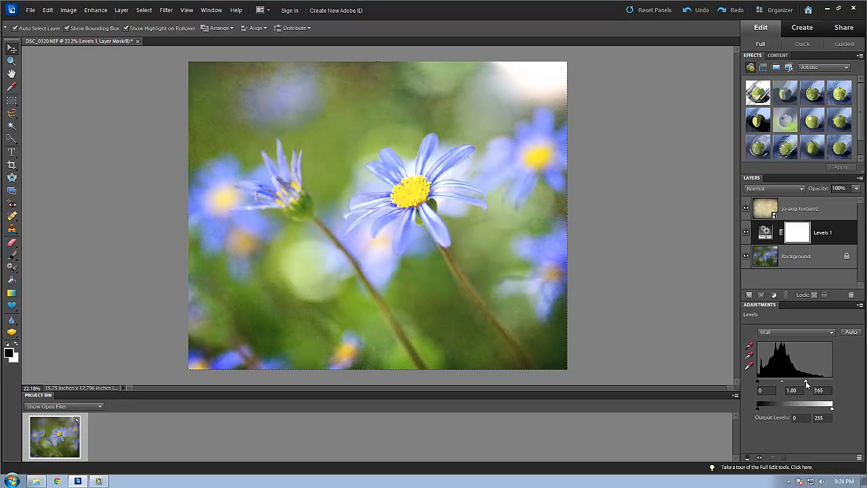
pyautogui.moveTo(823, 382); pyautogui.dragTo(821, 382)
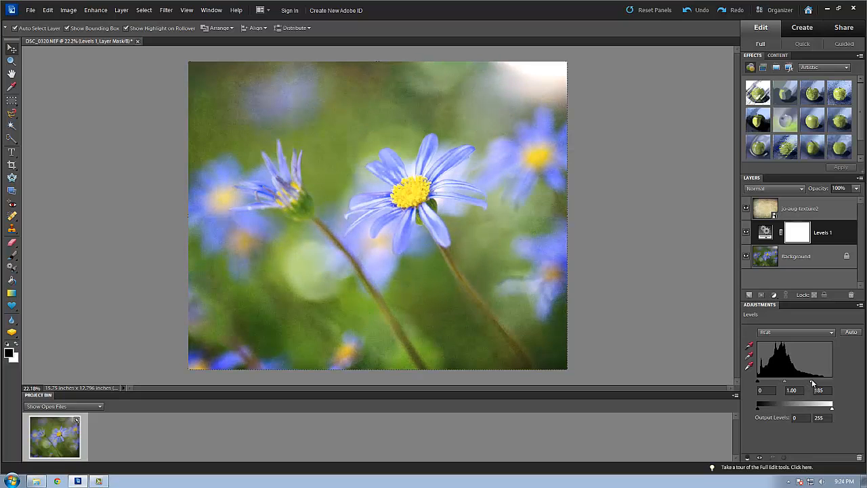
pyautogui.moveTo(820, 390); pyautogui.dragTo(819, 385)
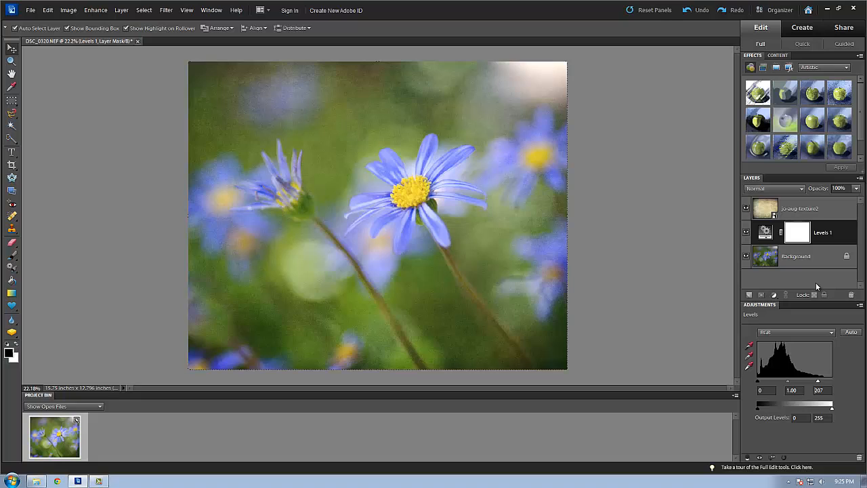
pyautogui.moveTo(829, 283)
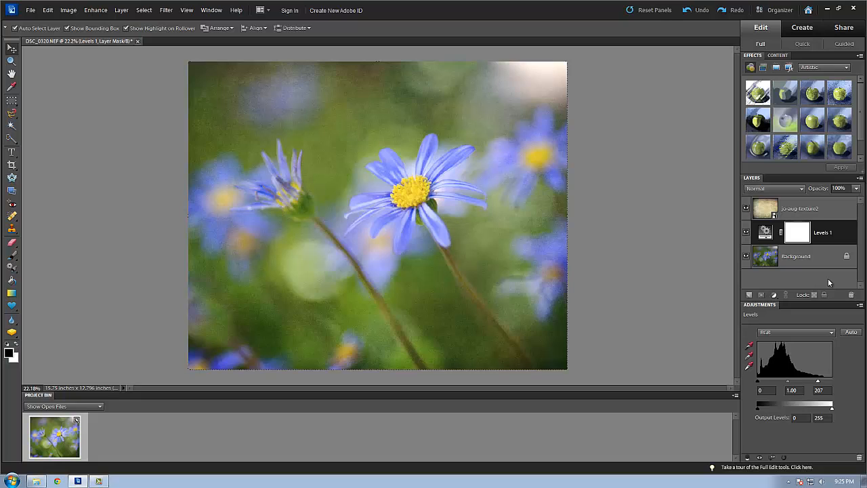
pyautogui.moveTo(410, 366)
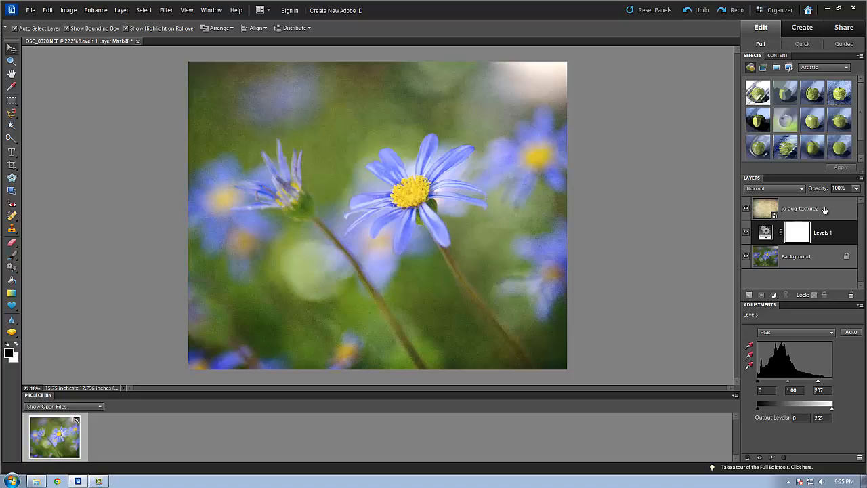
pyautogui.moveTo(823, 210)
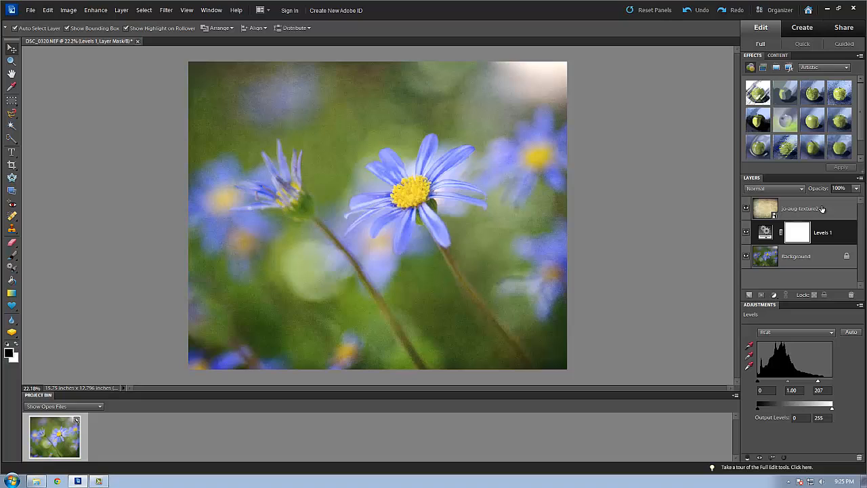
pyautogui.moveTo(825, 209)
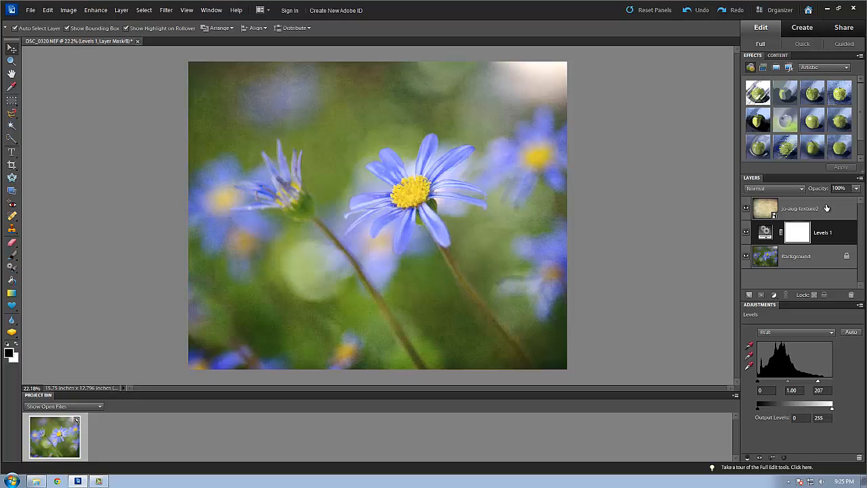
pyautogui.moveTo(813, 213)
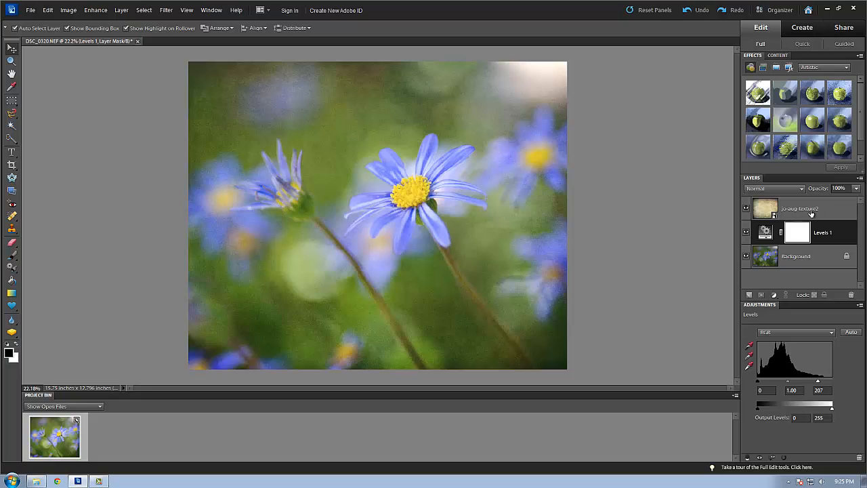
# Add a solid Color Fill layer above the texture layer.
pyautogui.click(799, 209)
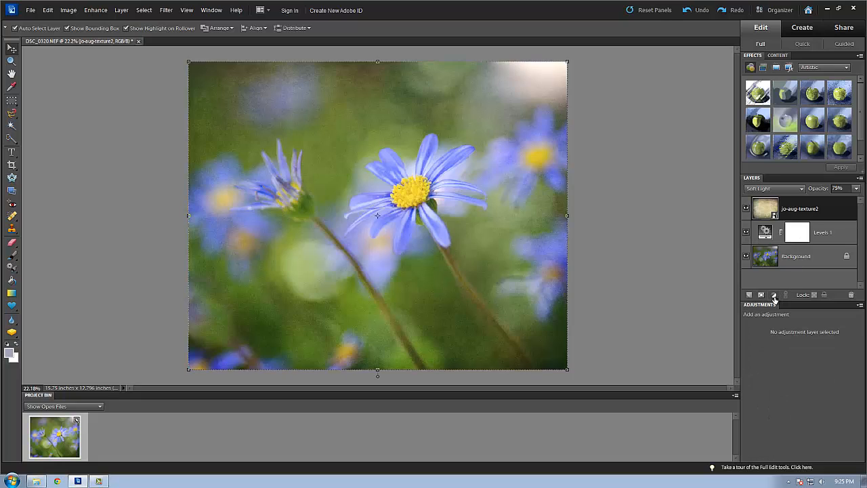
pyautogui.click(774, 294)
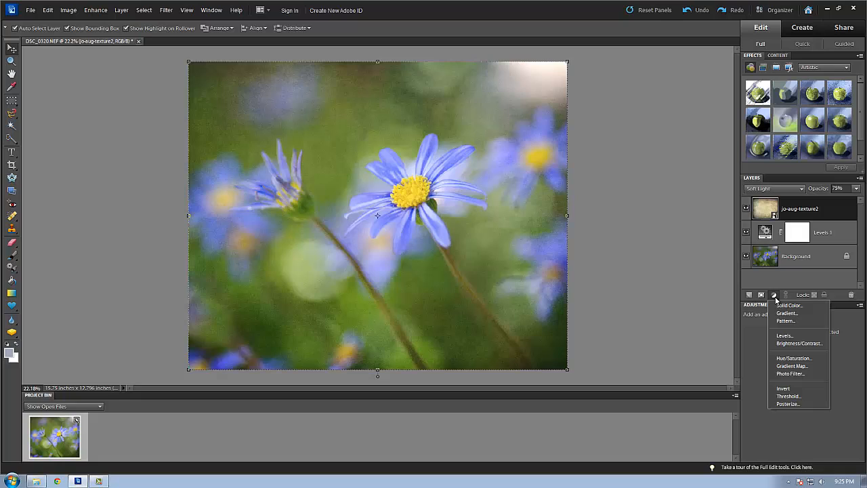
pyautogui.moveTo(778, 306)
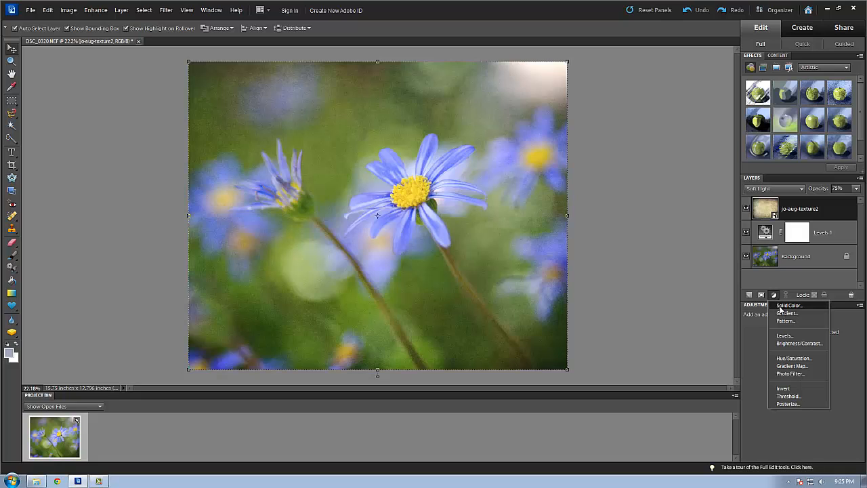
pyautogui.click(788, 305)
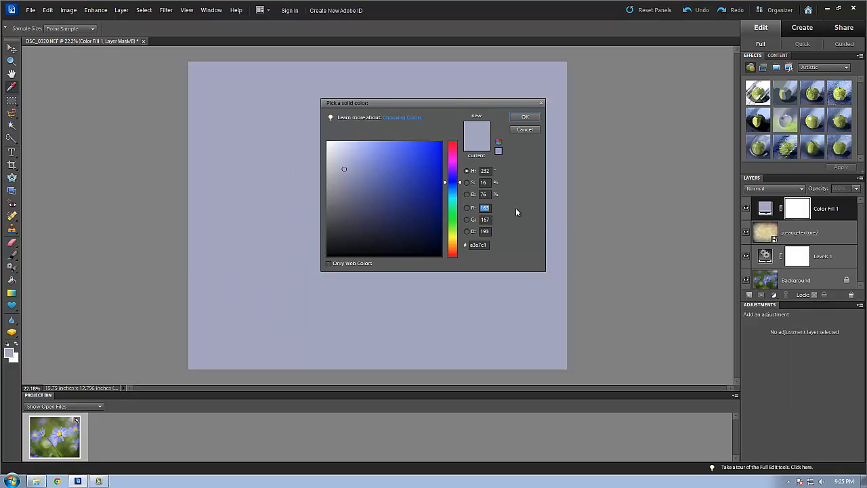
# Choose a brighter periwinkle blue in the colour picker and confirm it.
pyautogui.click(366, 157)
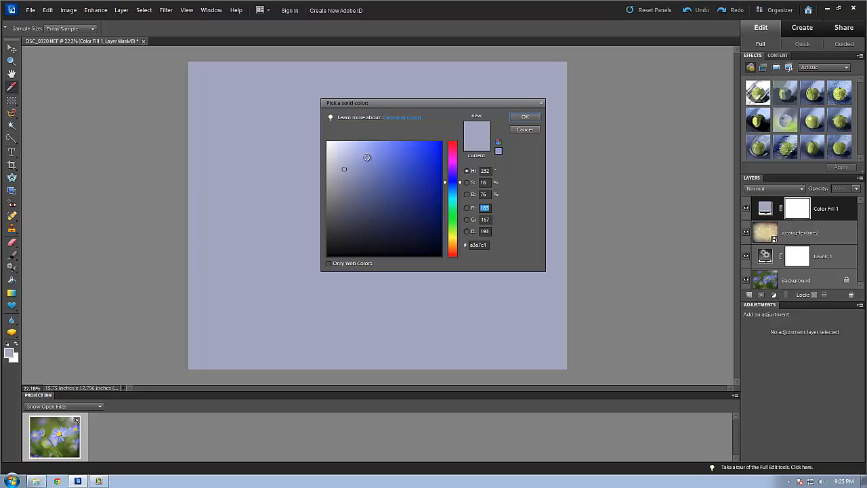
pyautogui.click(391, 151)
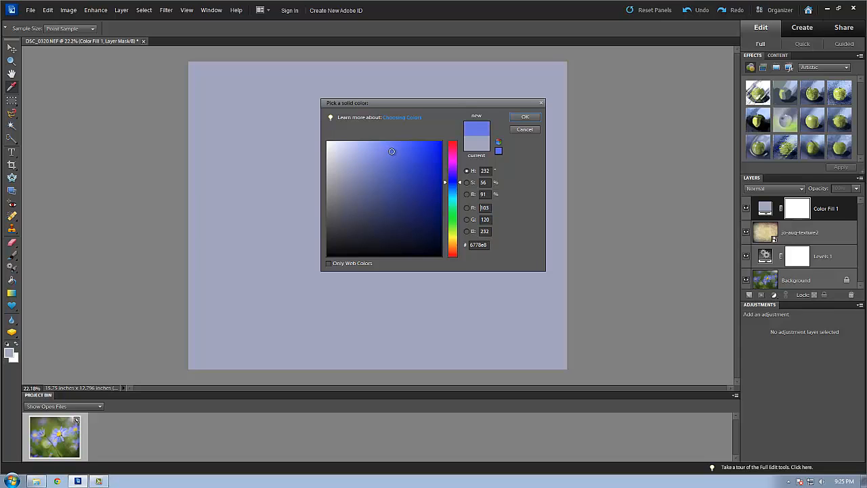
pyautogui.click(396, 152)
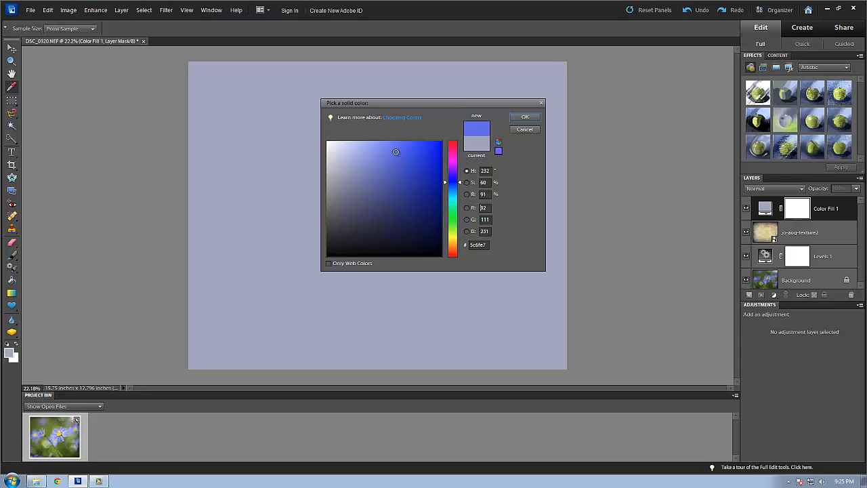
pyautogui.click(398, 146)
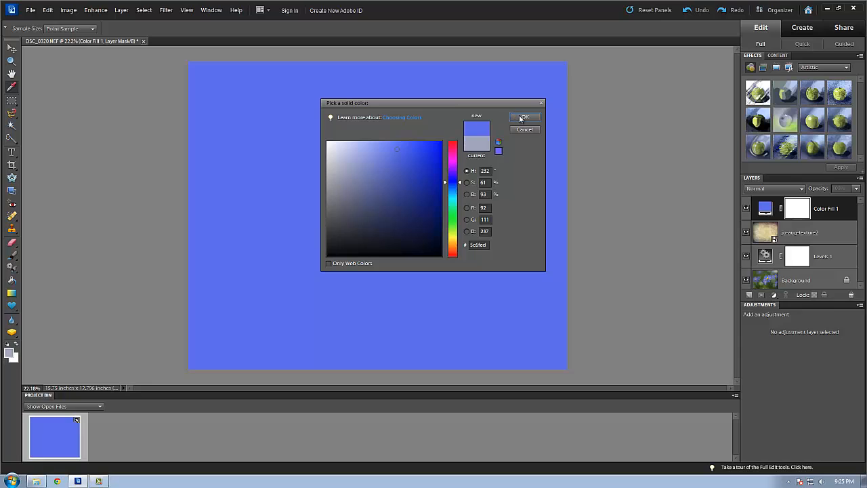
pyautogui.click(524, 117)
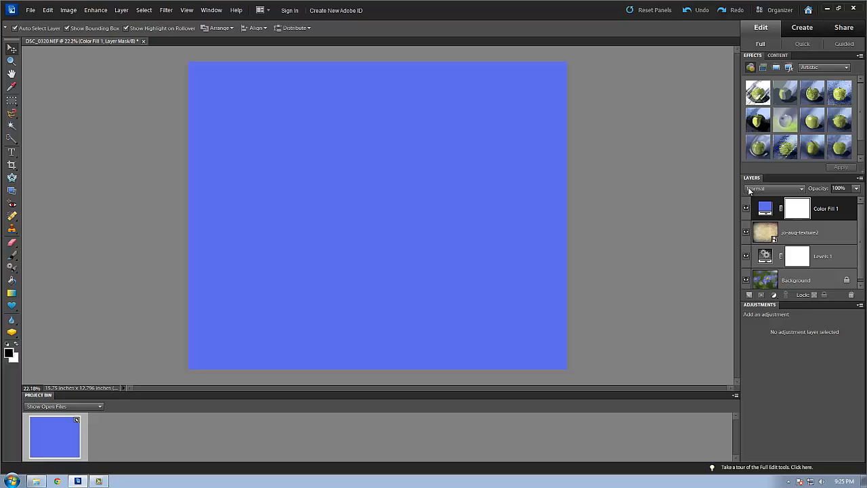
pyautogui.moveTo(769, 192)
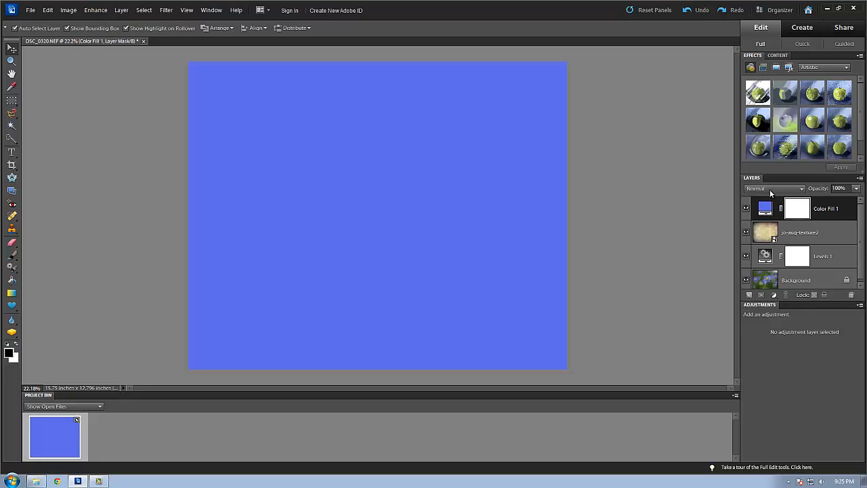
# Blend the blue Color Fill with Soft Light at about 67% opacity.
pyautogui.click(772, 188)
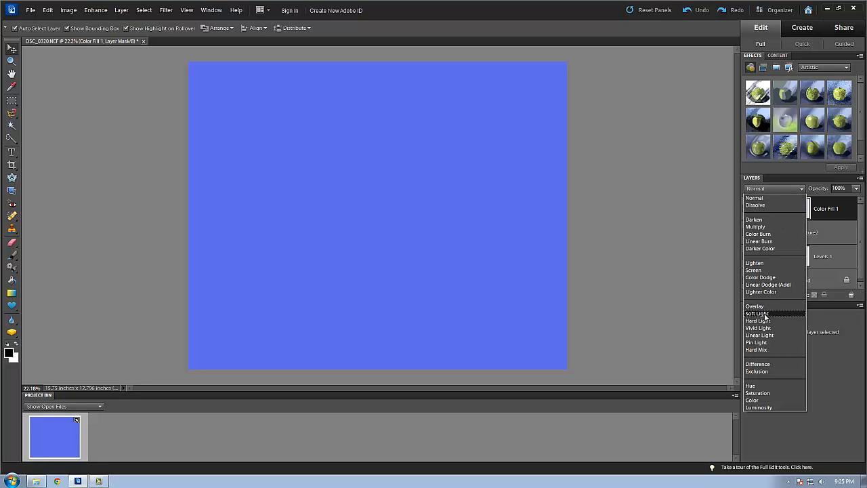
pyautogui.click(756, 313)
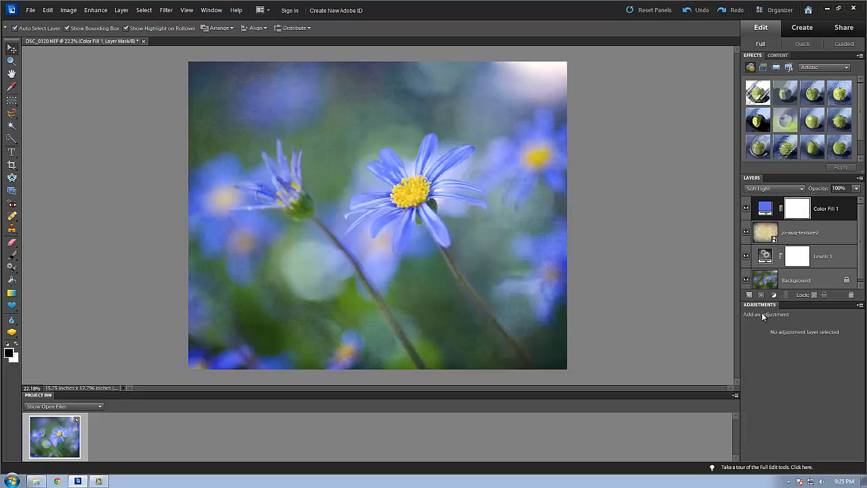
pyautogui.moveTo(616, 212)
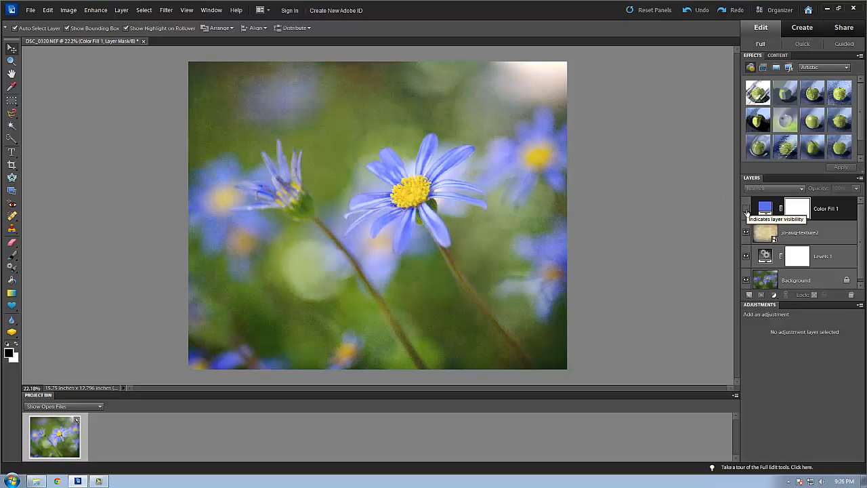
pyautogui.click(772, 188)
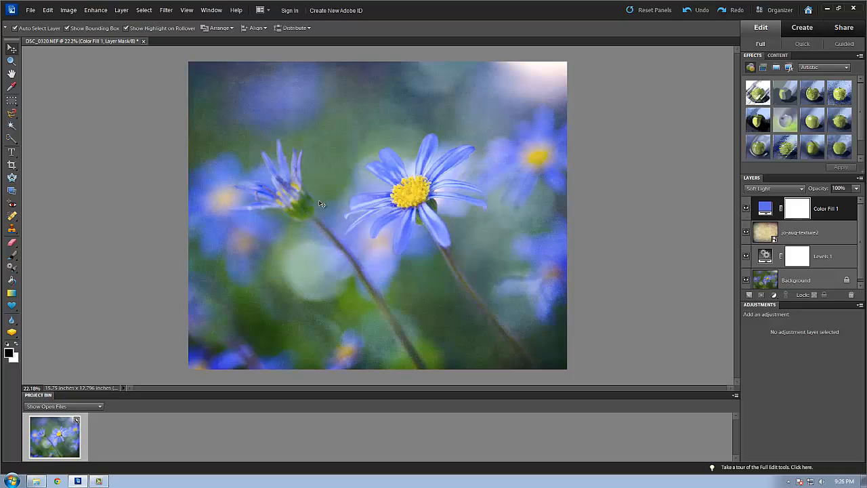
pyautogui.moveTo(554, 290)
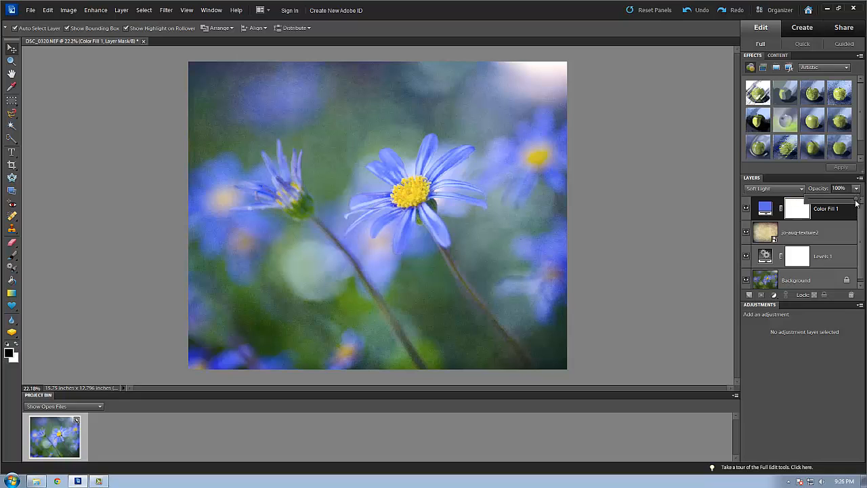
pyautogui.moveTo(856, 189); pyautogui.dragTo(840, 188)
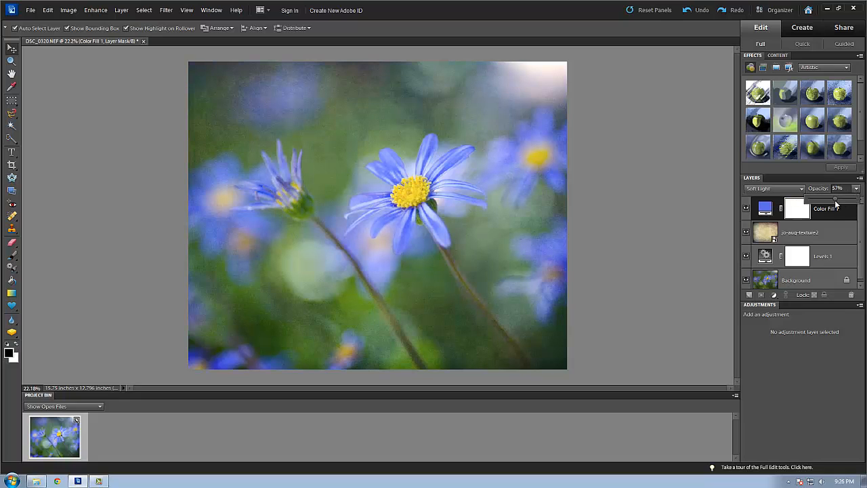
pyautogui.moveTo(834, 198); pyautogui.dragTo(843, 198)
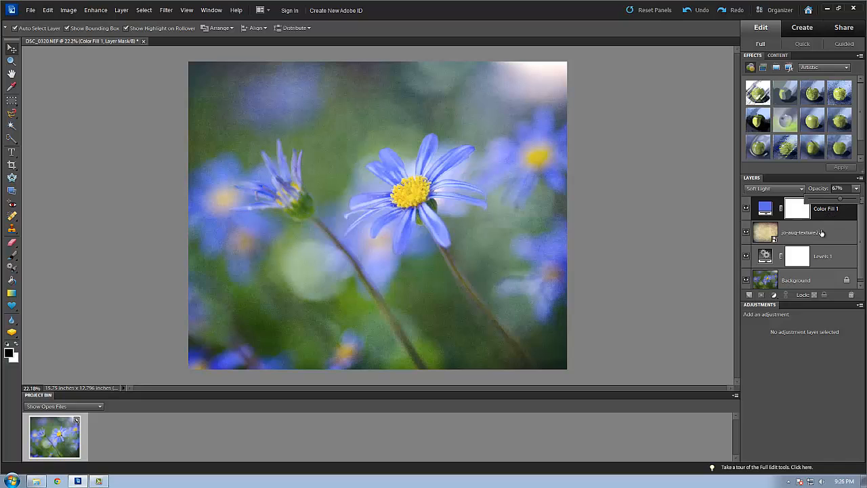
pyautogui.moveTo(818, 235)
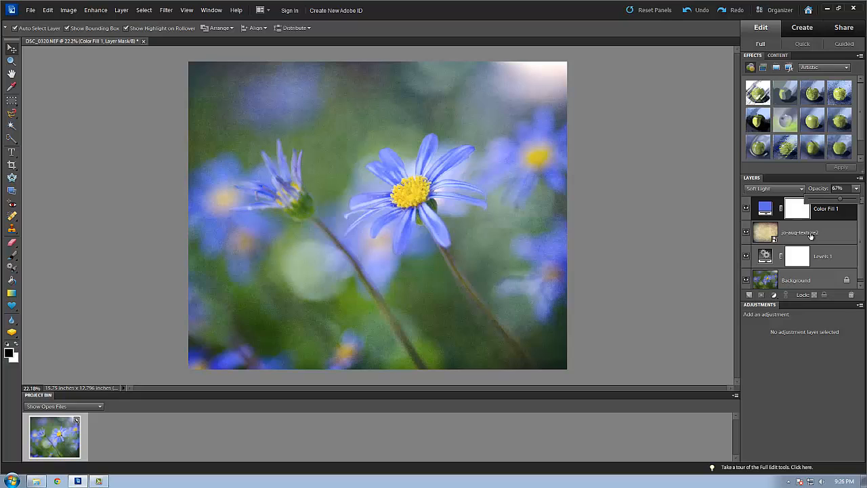
# Select the texture layer and view it in Normal blending.
pyautogui.click(799, 233)
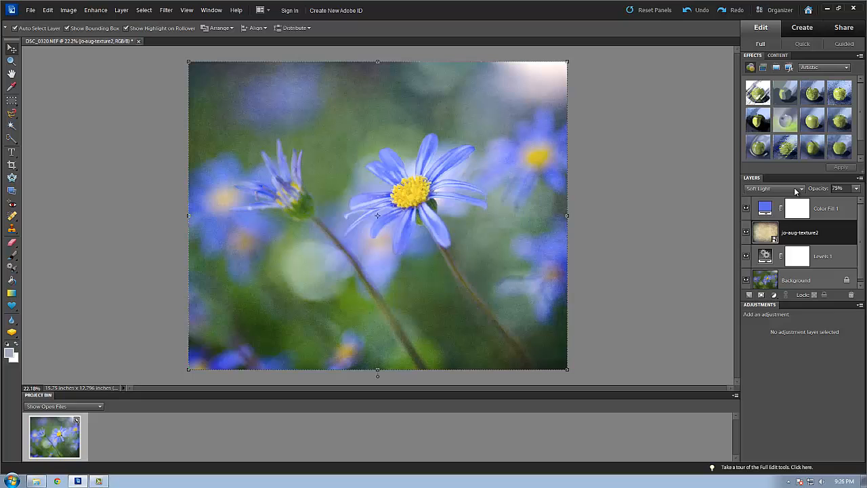
pyautogui.click(799, 189)
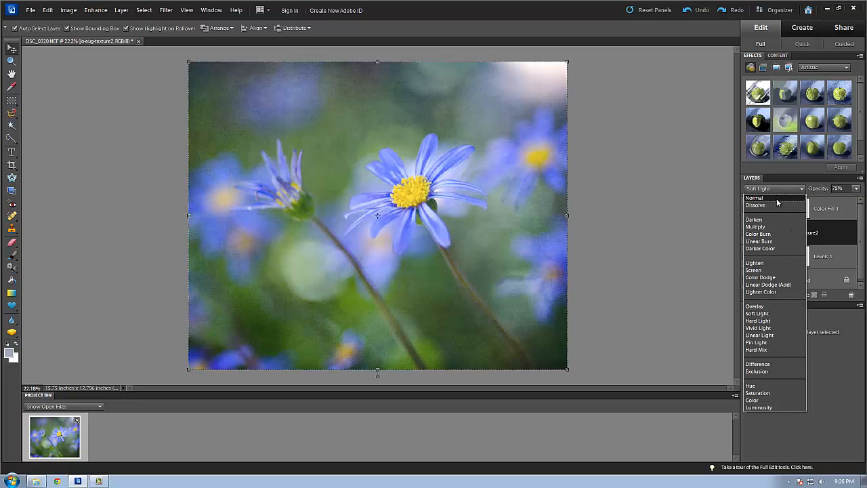
pyautogui.click(753, 198)
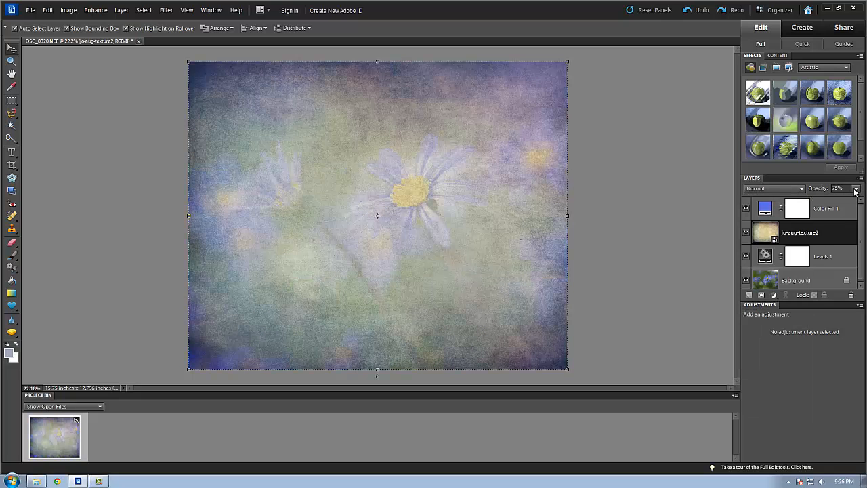
pyautogui.click(856, 188)
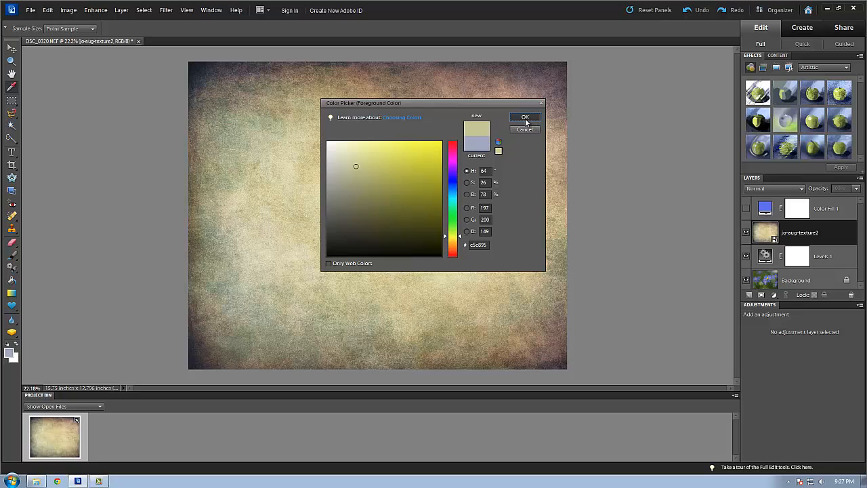
# Confirm a new foreground colour, return the texture to Soft Light and show the blue fill.
pyautogui.click(525, 116)
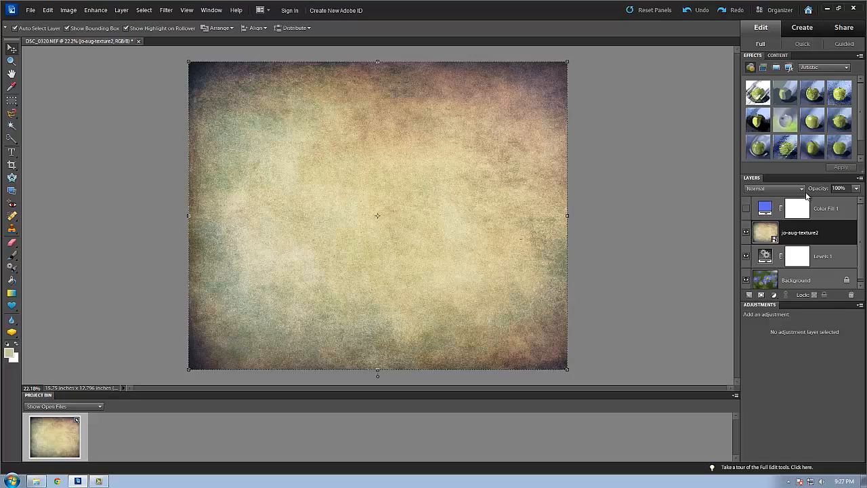
pyautogui.click(775, 188)
pyautogui.write('75')
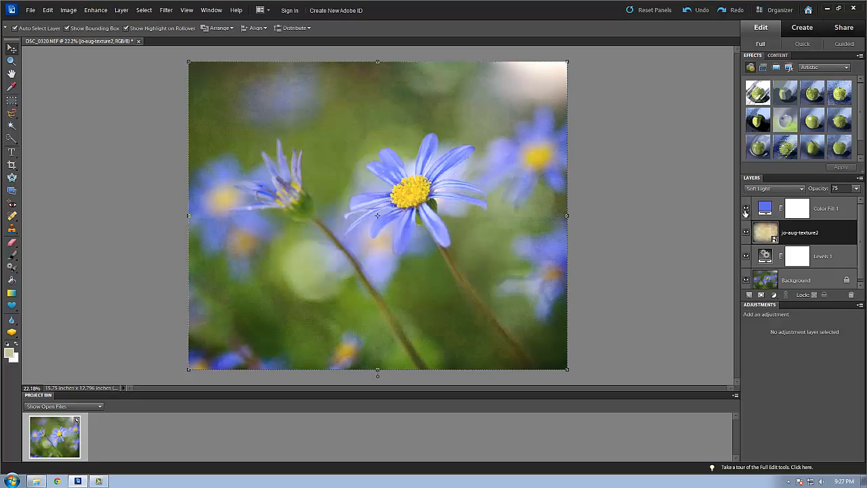
pyautogui.click(745, 209)
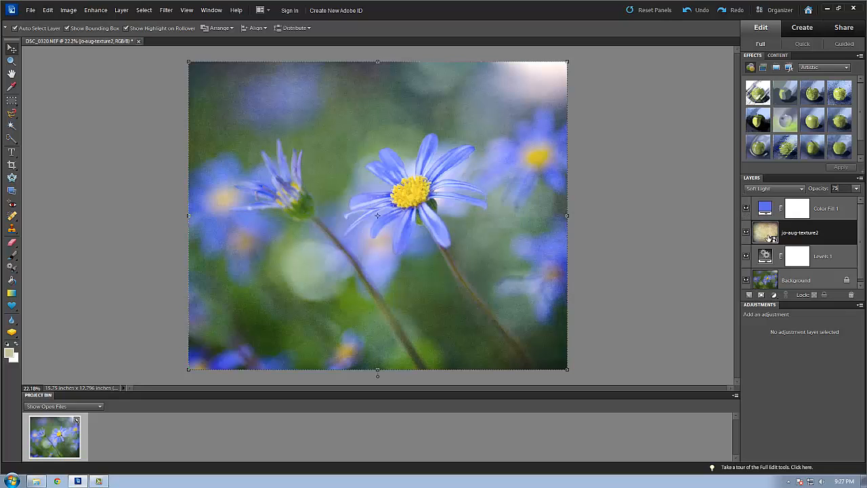
pyautogui.moveTo(766, 236)
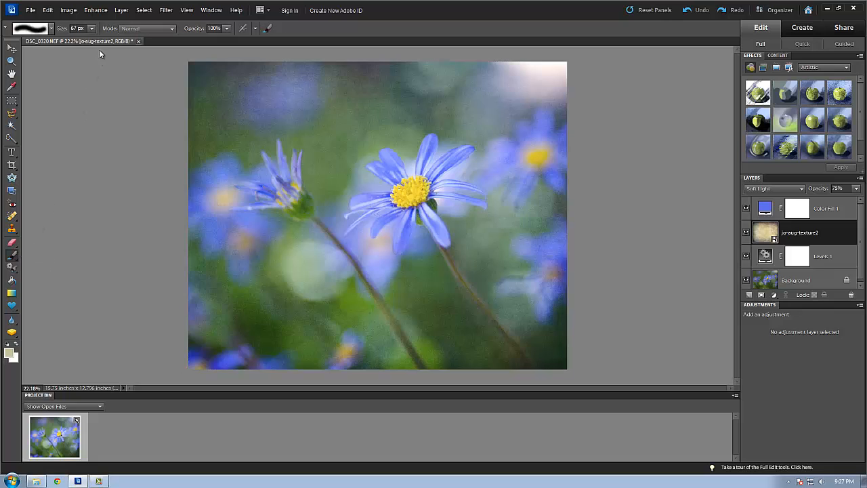
pyautogui.moveTo(93, 28)
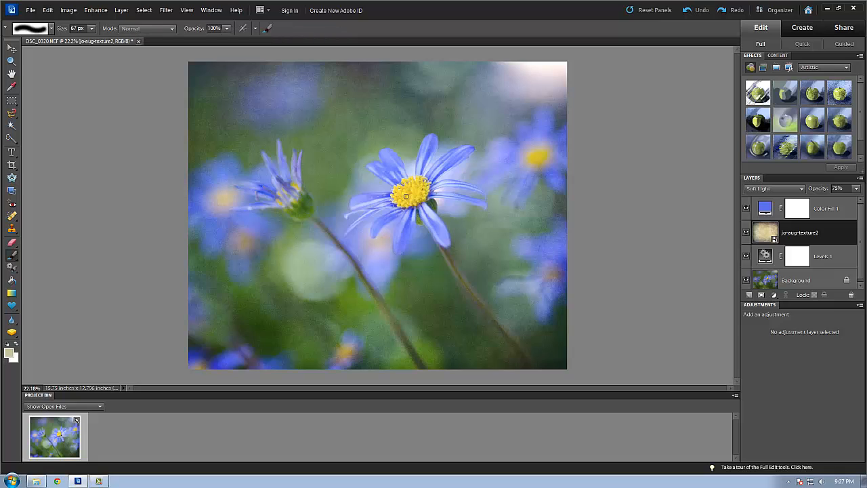
pyautogui.moveTo(408, 197)
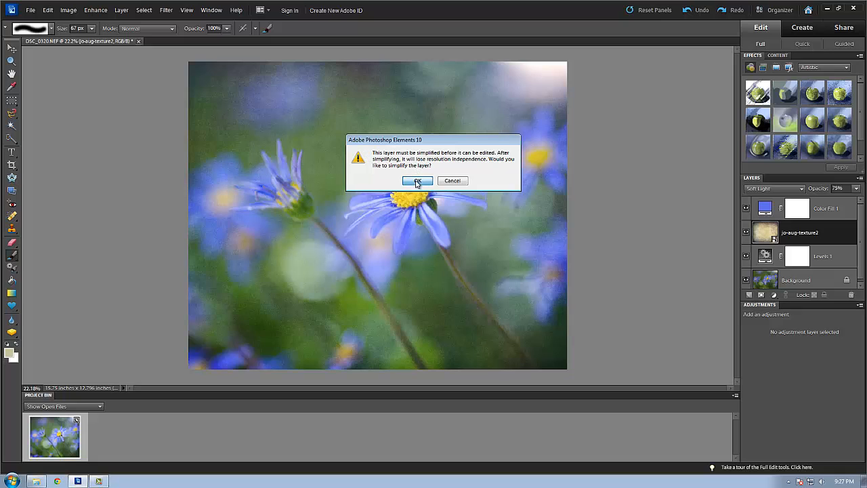
# Simplify the texture layer for painting and set brush opacity to about 69%.
pyautogui.click(418, 181)
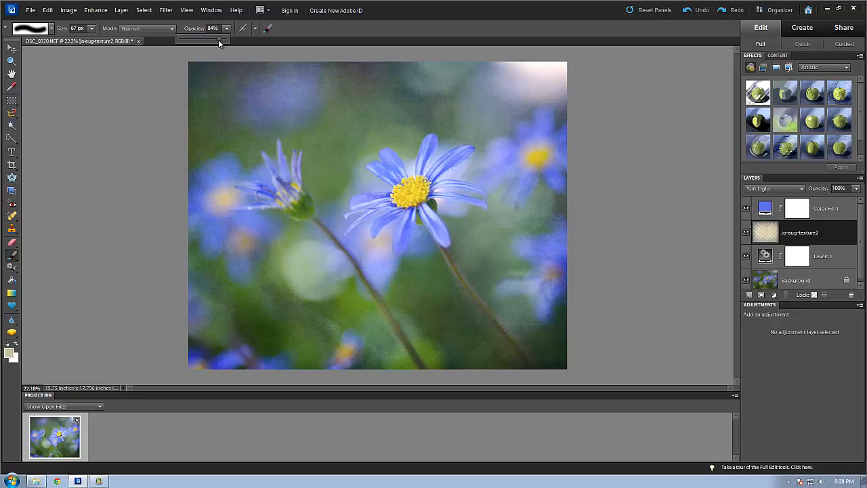
pyautogui.moveTo(224, 38); pyautogui.dragTo(212, 38)
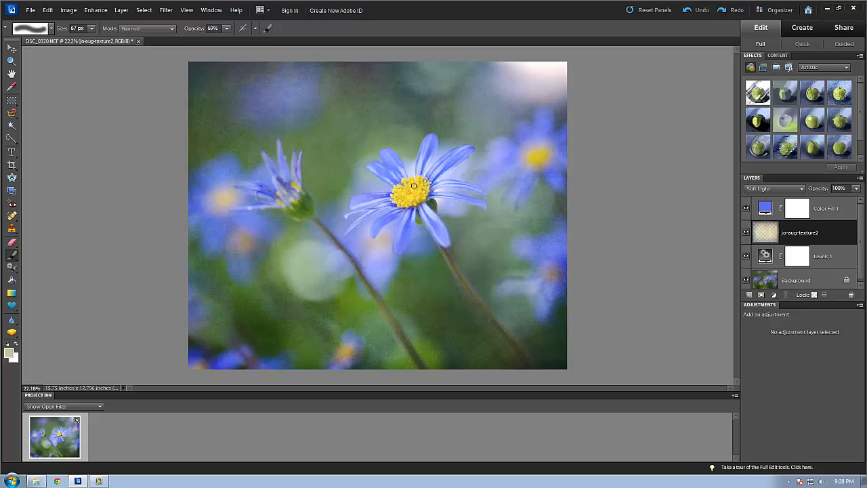
pyautogui.moveTo(364, 198)
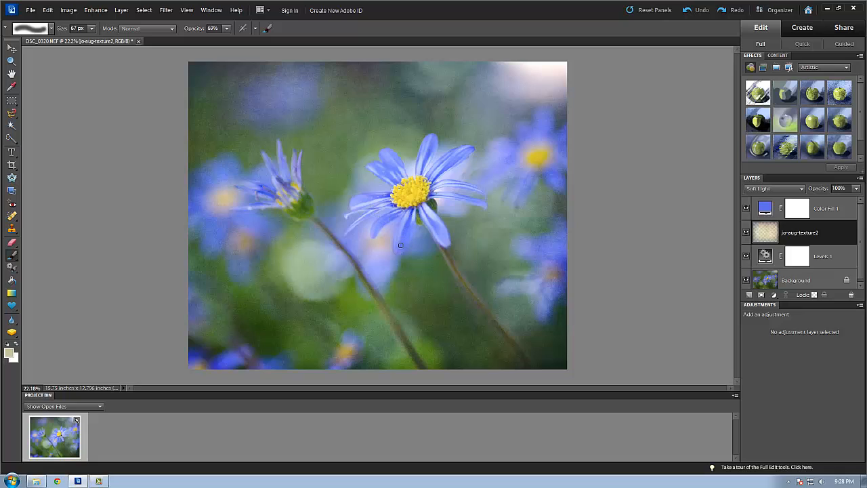
pyautogui.moveTo(407, 227)
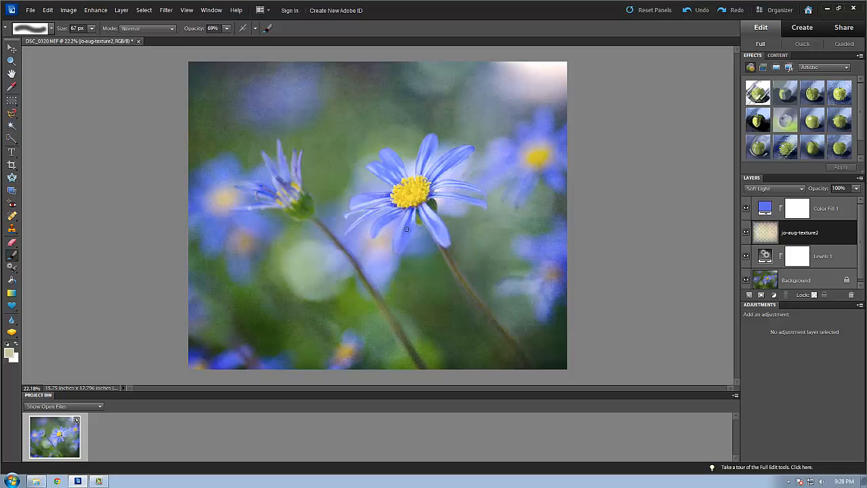